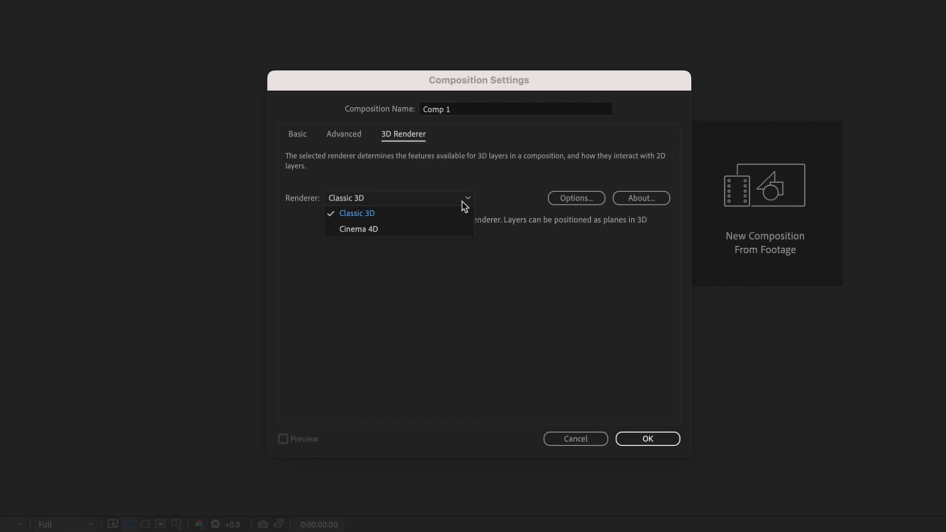
{"action": "mouse_move", "coordinate": [449, 226]}
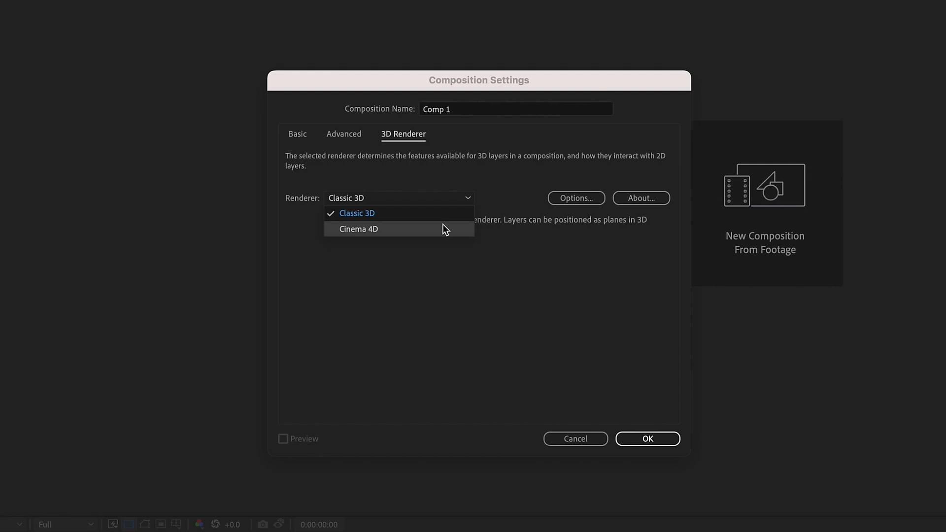
- Switch Comp 1's 3D renderer from Classic 3D to Cinema 4D
{"action": "left_click", "coordinate": [358, 229]}
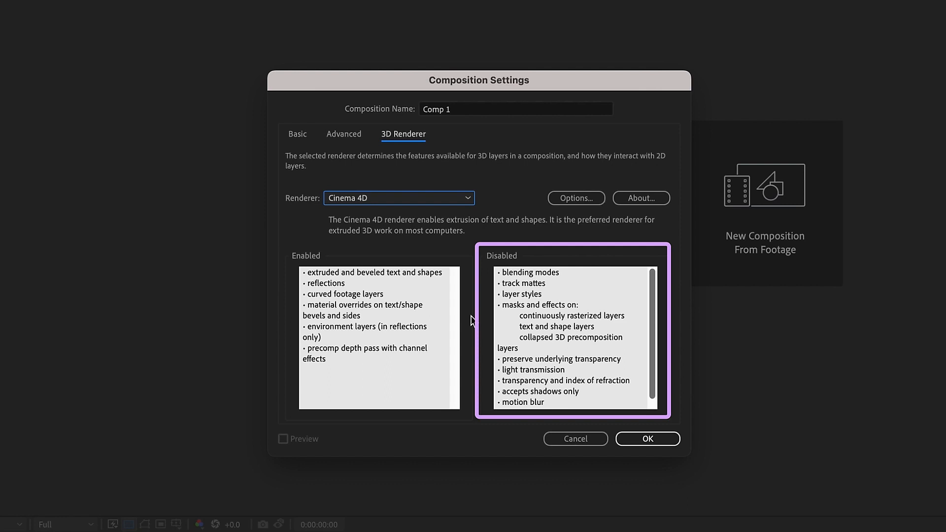
{"action": "left_click", "coordinate": [647, 439]}
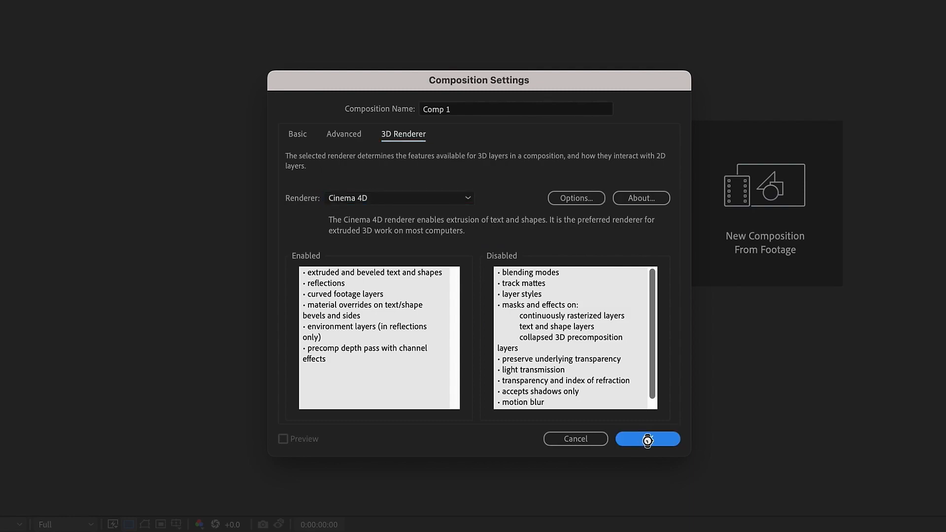
- Type the two-line text '3D TEXT NO PLUGINS' into Comp 1
{"action": "left_click", "coordinate": [647, 439]}
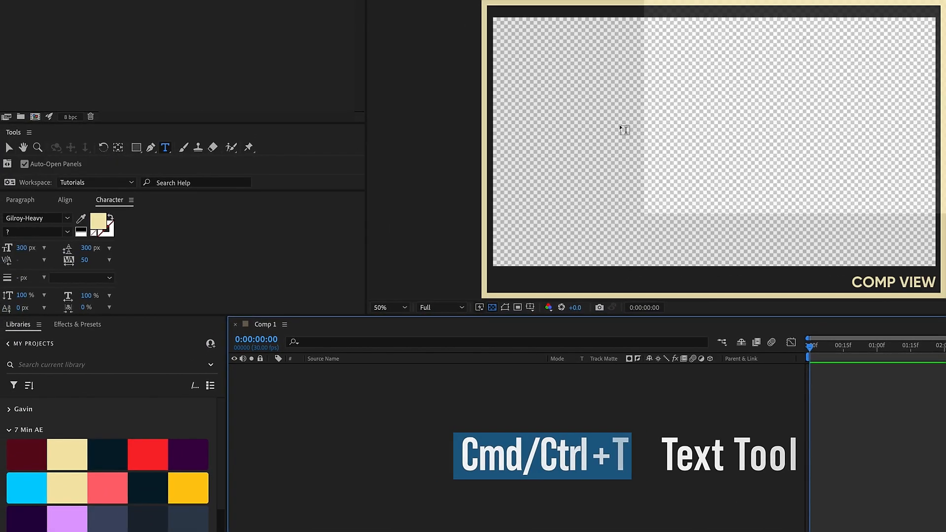
{"action": "type", "text": "3d"}
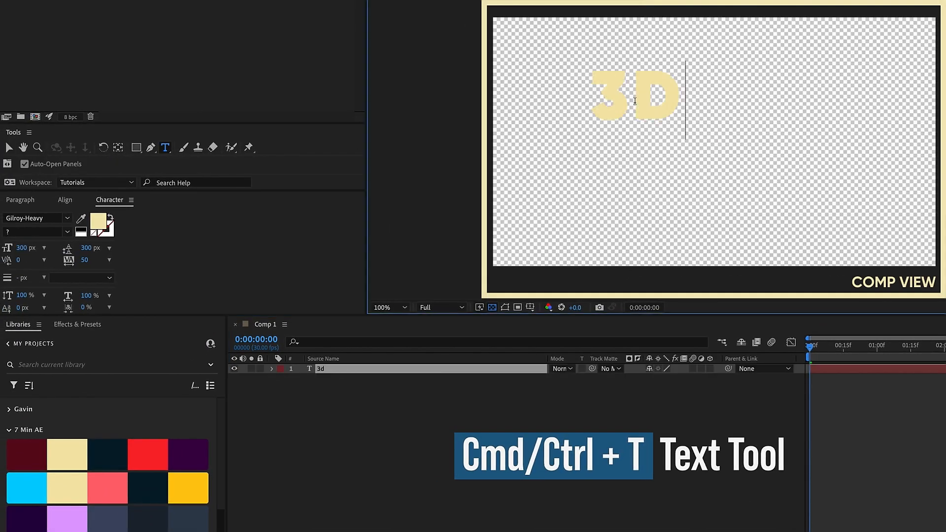
{"action": "type", "text": "TEXT NO PLUGINS"}
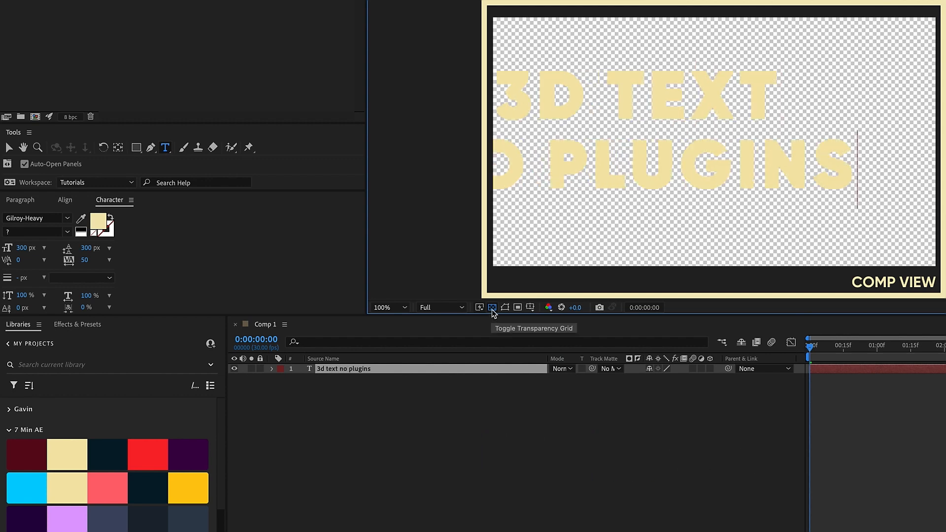
- Hide the transparency grid and center the text layer's anchor point
{"action": "left_click", "coordinate": [493, 308]}
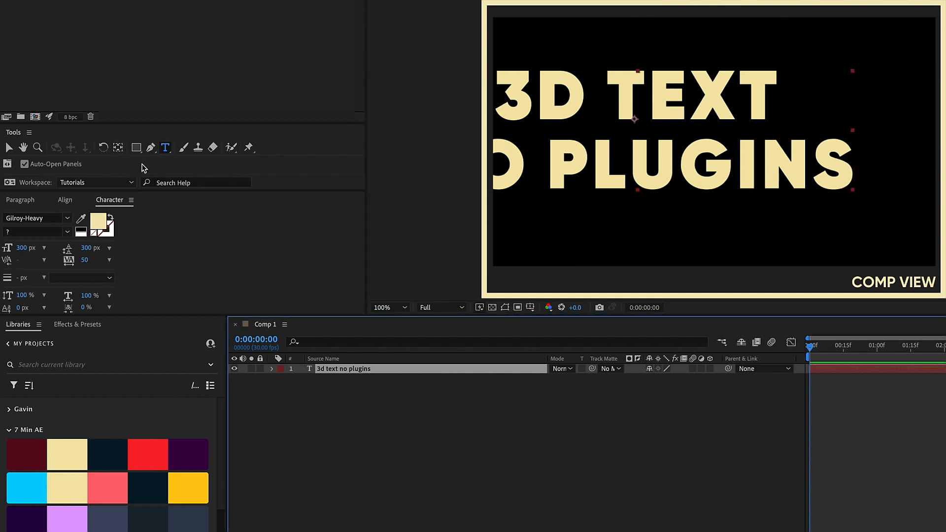
{"action": "left_click", "coordinate": [117, 147]}
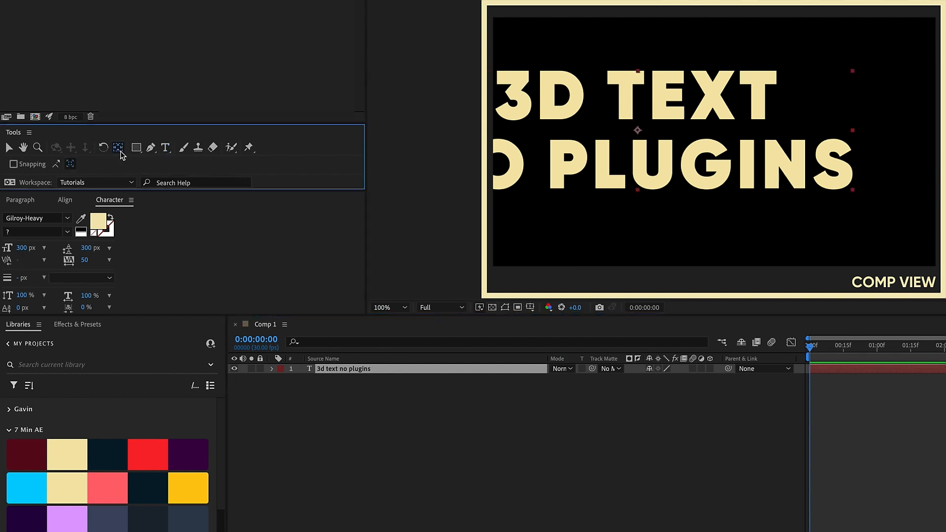
{"action": "left_click", "coordinate": [64, 200]}
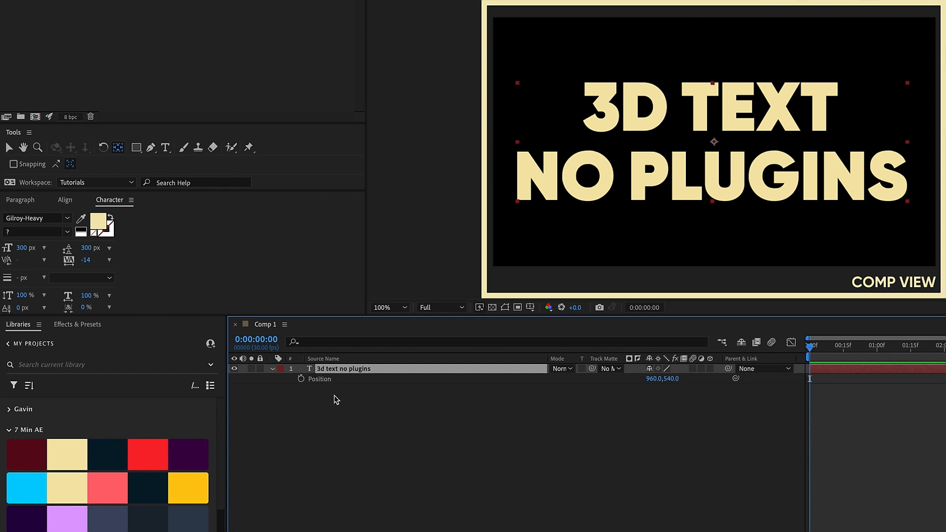
- Turn on the 3D Layer switch for the '3D TEXT NO PLUGINS' layer
{"action": "left_click", "coordinate": [301, 379]}
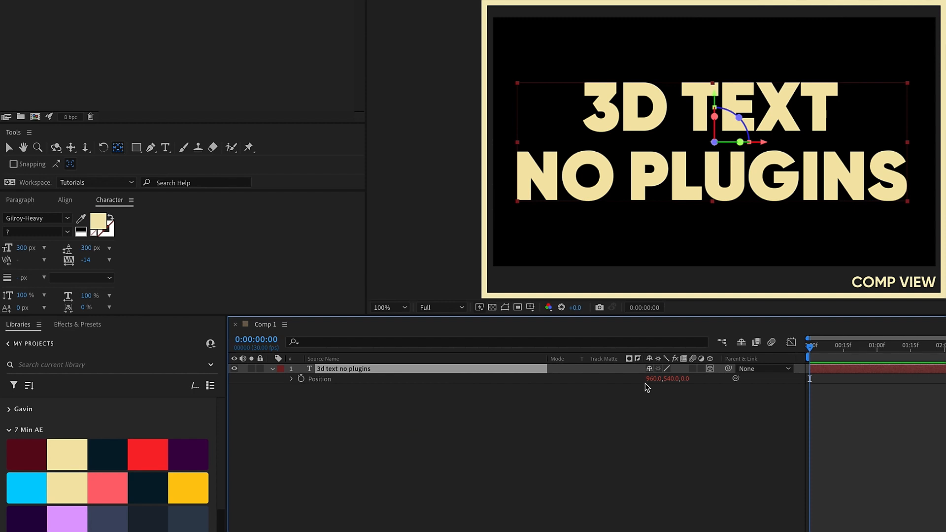
{"action": "left_click", "coordinate": [117, 148]}
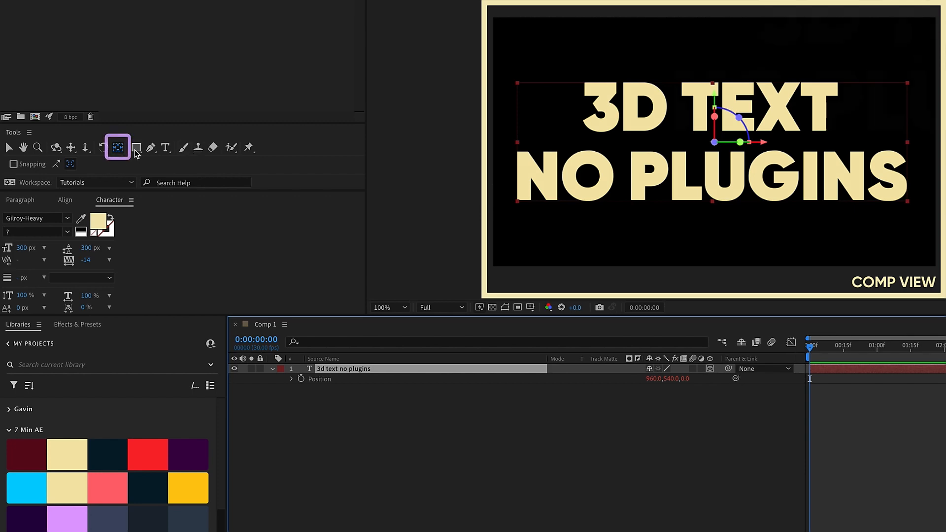
- Set Extrusion Depth to 200 and add an RGB side-colour animator in dark red
{"action": "left_click", "coordinate": [837, 150]}
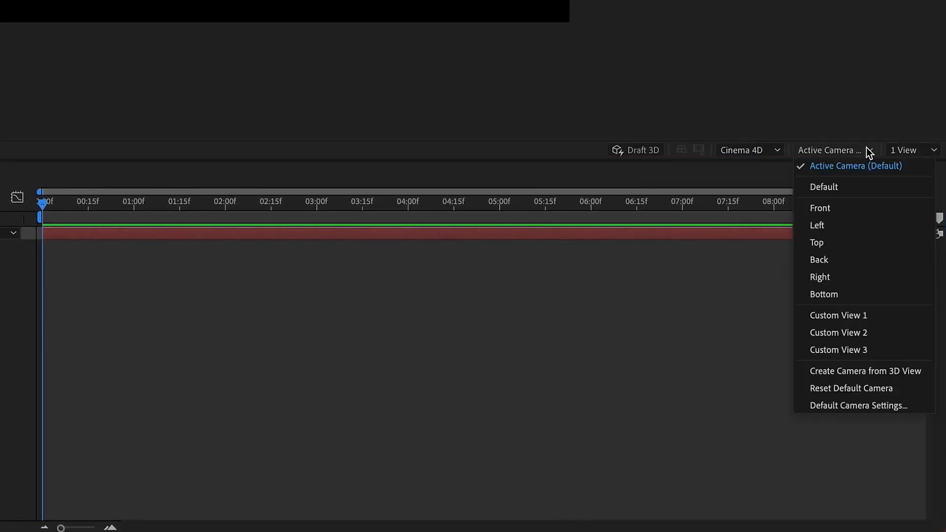
{"action": "mouse_move", "coordinate": [838, 315]}
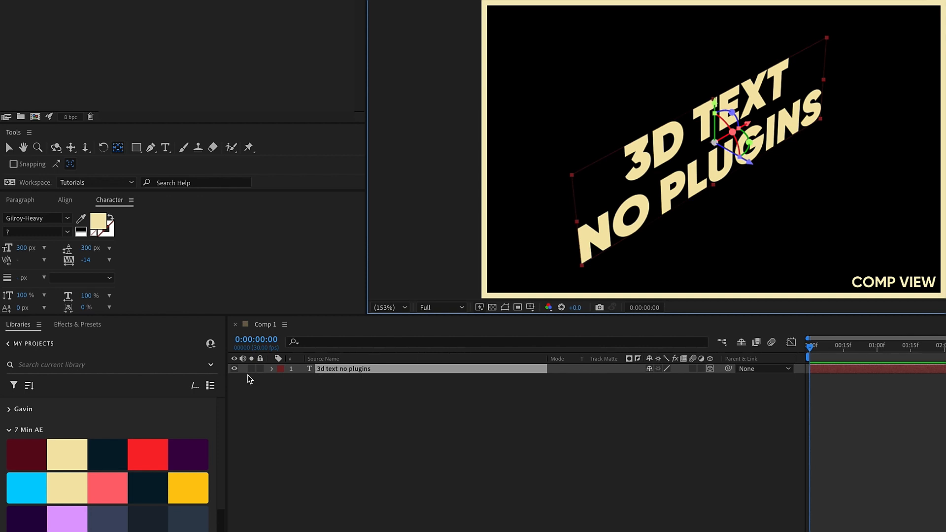
{"action": "left_click", "coordinate": [271, 368]}
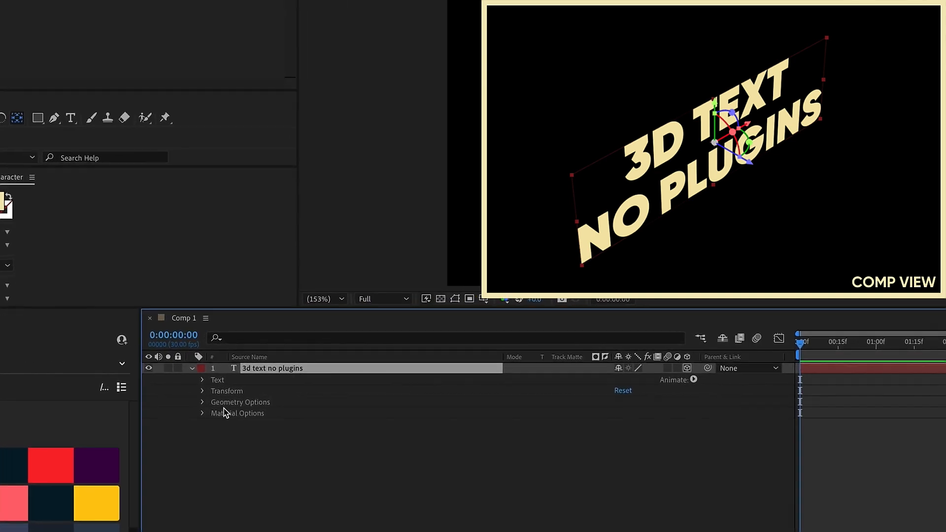
{"action": "left_click", "coordinate": [201, 402]}
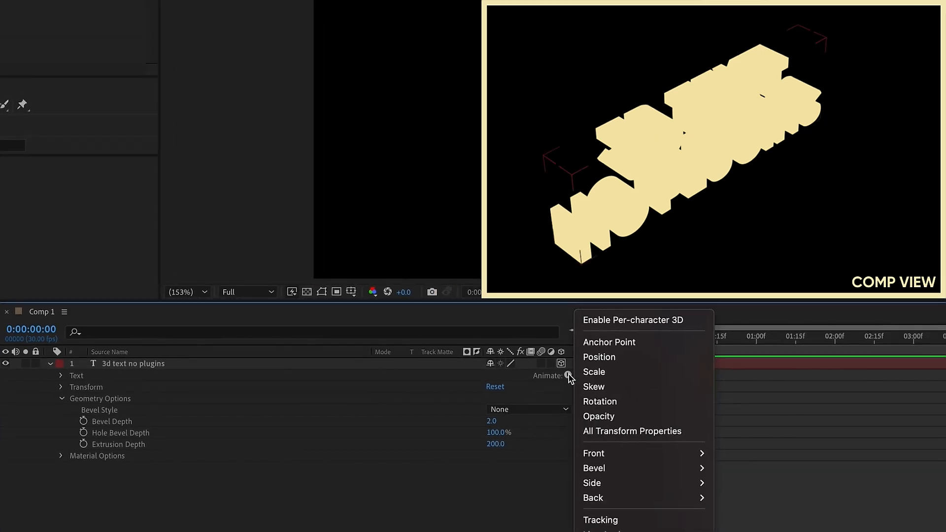
{"action": "mouse_move", "coordinate": [594, 453]}
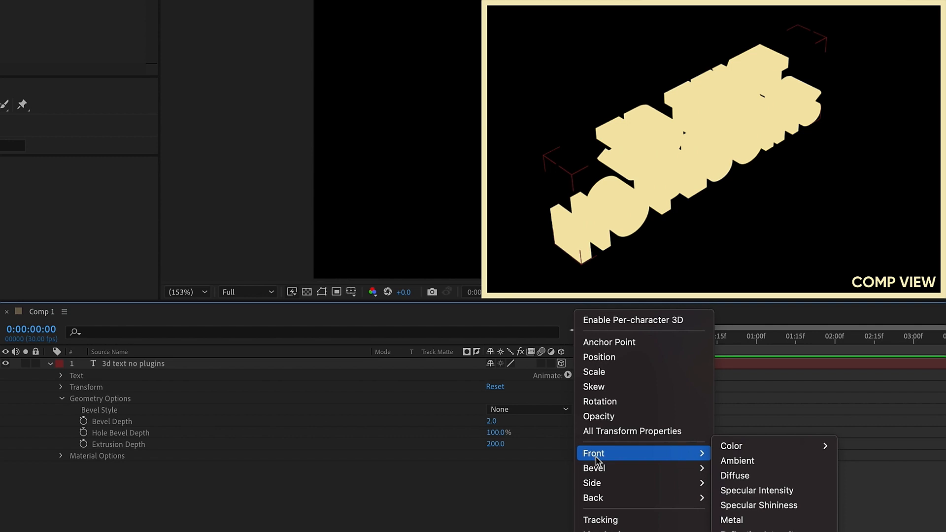
{"action": "mouse_move", "coordinate": [604, 483]}
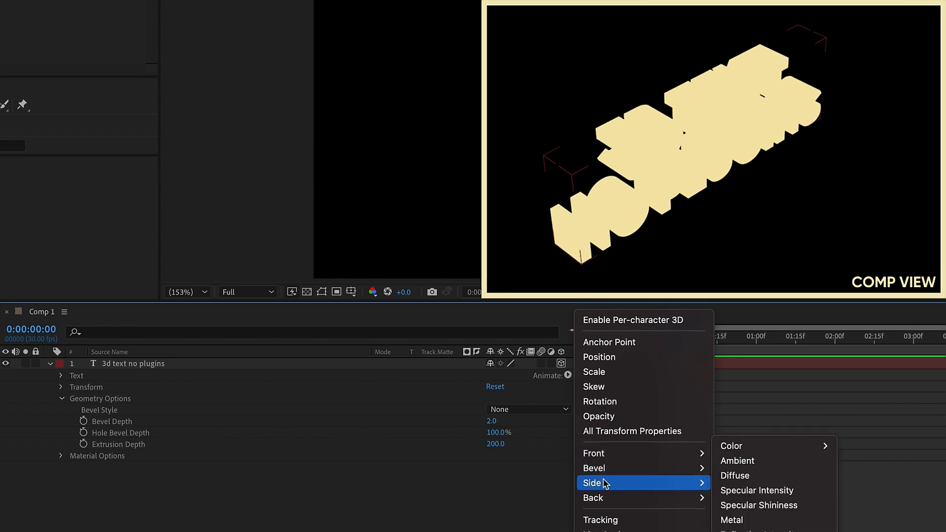
{"action": "mouse_move", "coordinate": [612, 488]}
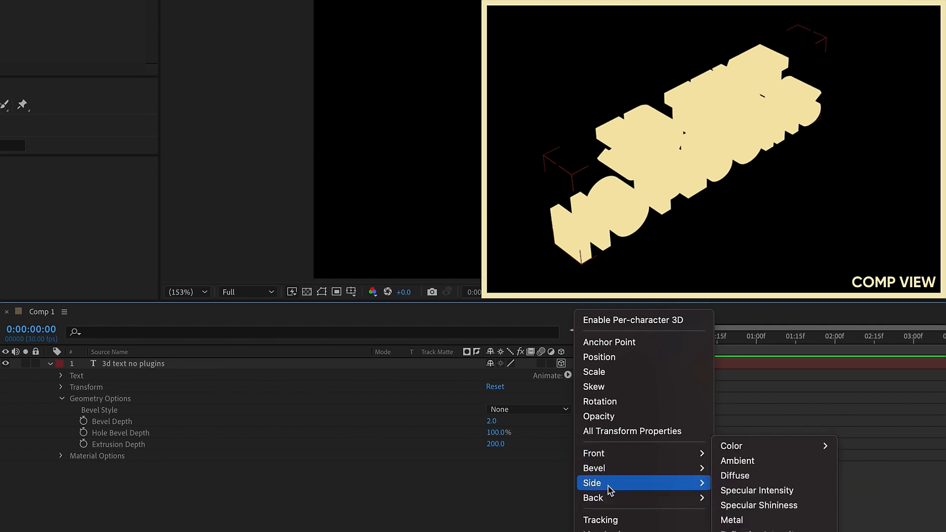
{"action": "mouse_move", "coordinate": [731, 446]}
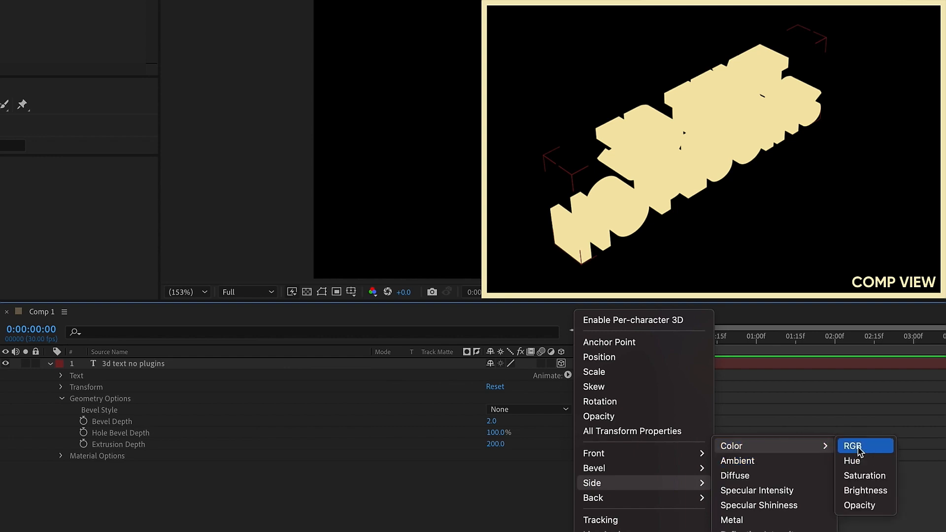
{"action": "left_click", "coordinate": [852, 445]}
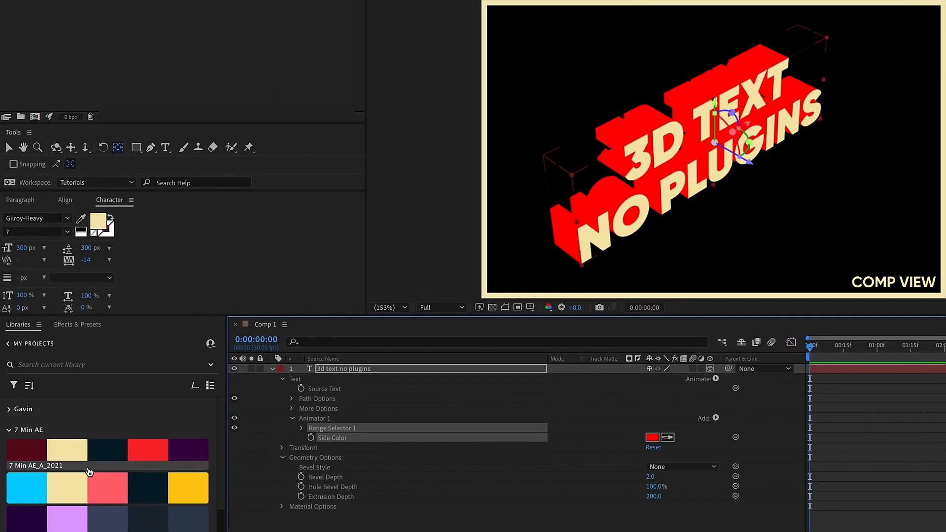
{"action": "mouse_move", "coordinate": [69, 450]}
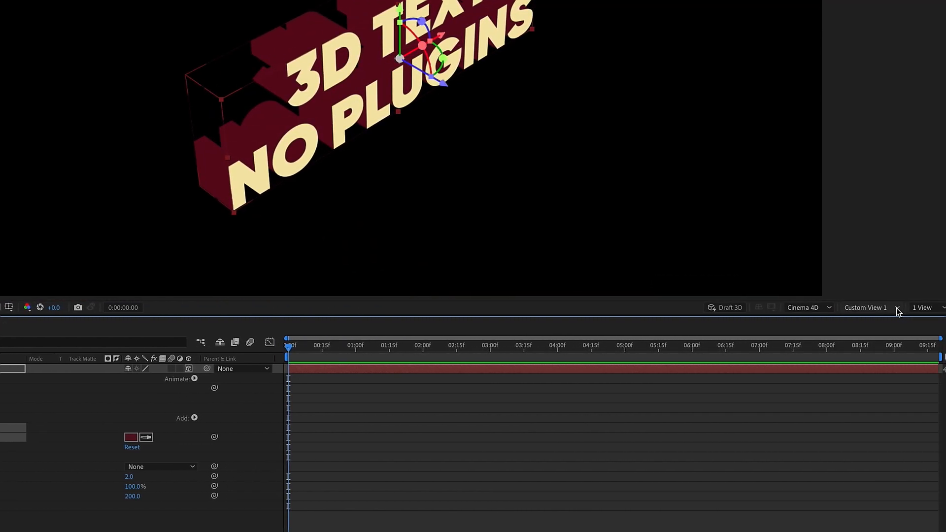
{"action": "left_click", "coordinate": [866, 308]}
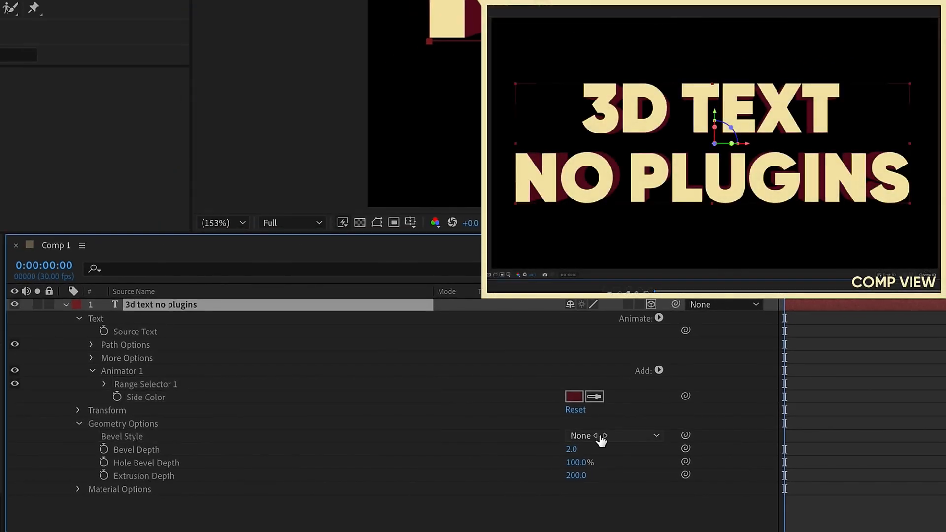
- Apply a Concave bevel of depth 10 and create Point Light 1 with default settings
{"action": "left_click", "coordinate": [612, 435]}
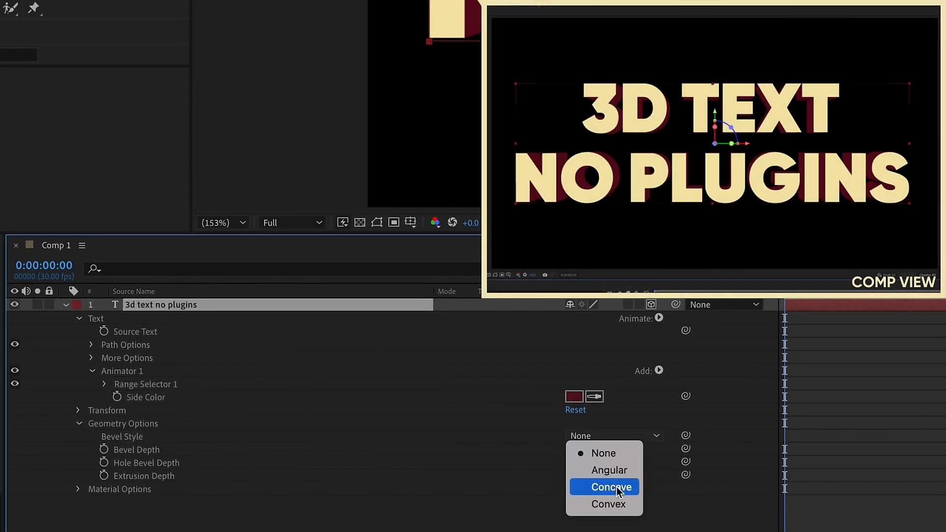
{"action": "left_click", "coordinate": [604, 486]}
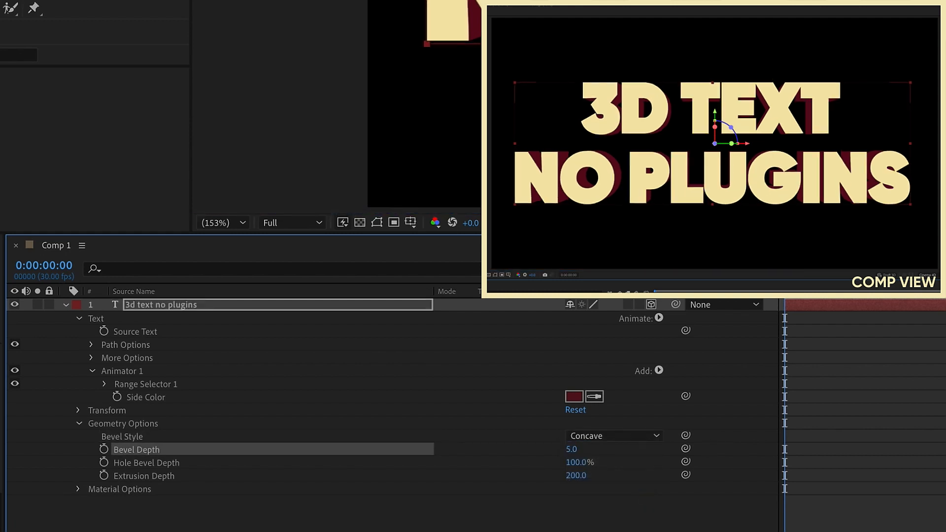
{"action": "left_click", "coordinate": [43, 11]}
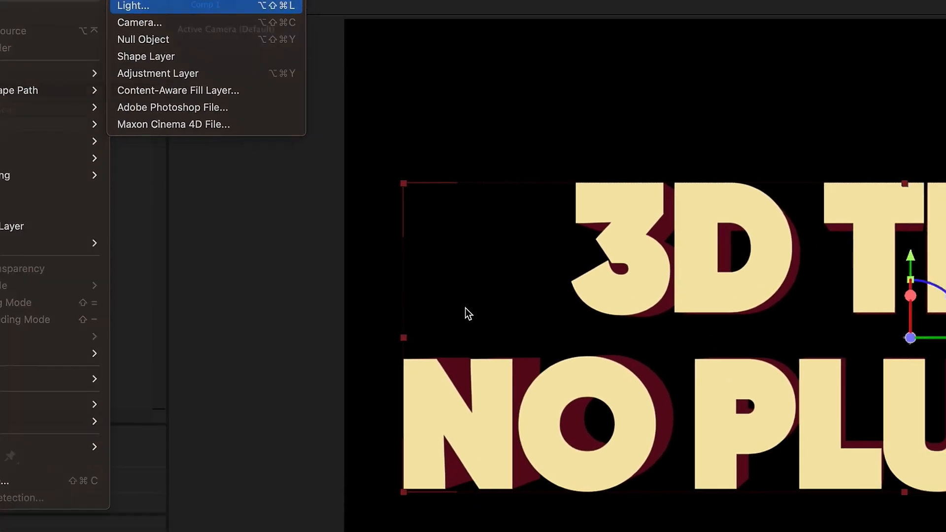
{"action": "left_click", "coordinate": [139, 5]}
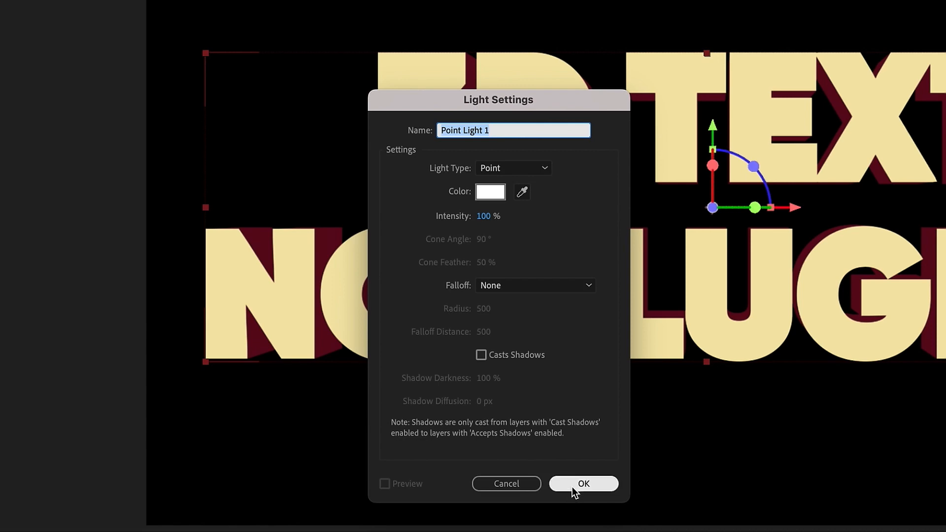
{"action": "left_click", "coordinate": [584, 484]}
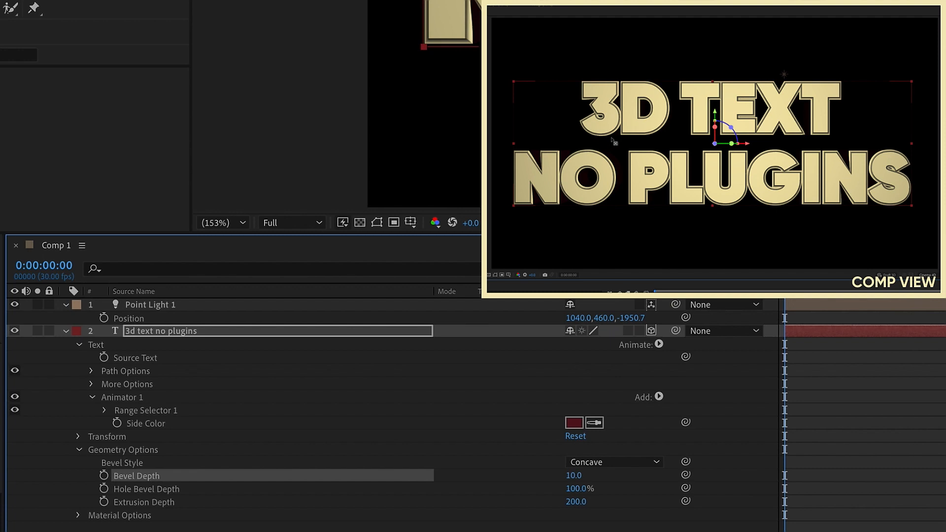
{"action": "mouse_move", "coordinate": [669, 173]}
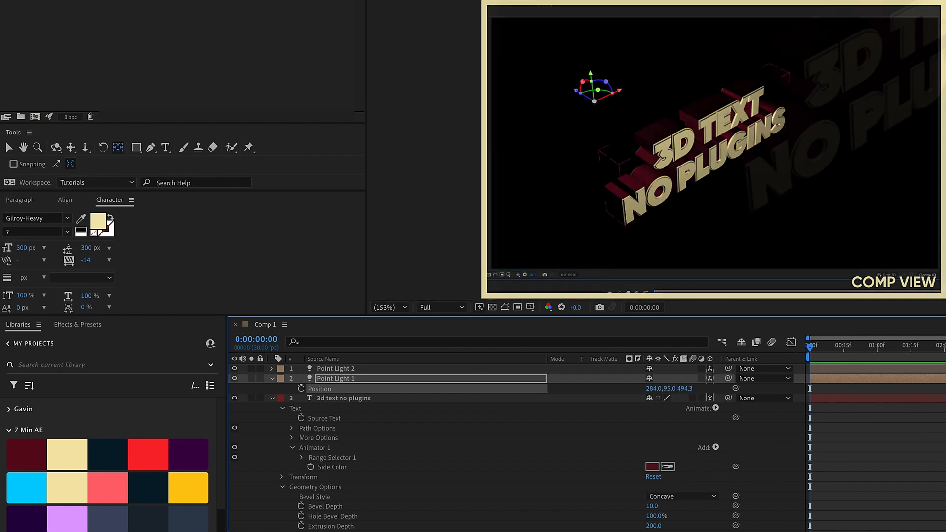
- Create Point Light 2 and place Point Light 1 at 284, 95, 494.3
{"action": "left_click", "coordinate": [866, 308]}
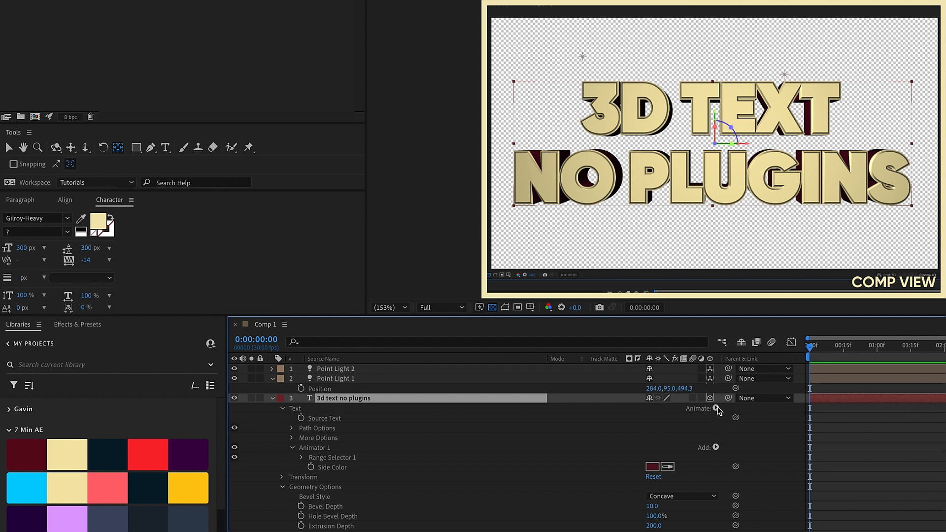
- Add a POSITION animator with Position Z -3500 and rename Animator 1 SIDE COLOR
{"action": "left_click", "coordinate": [716, 408]}
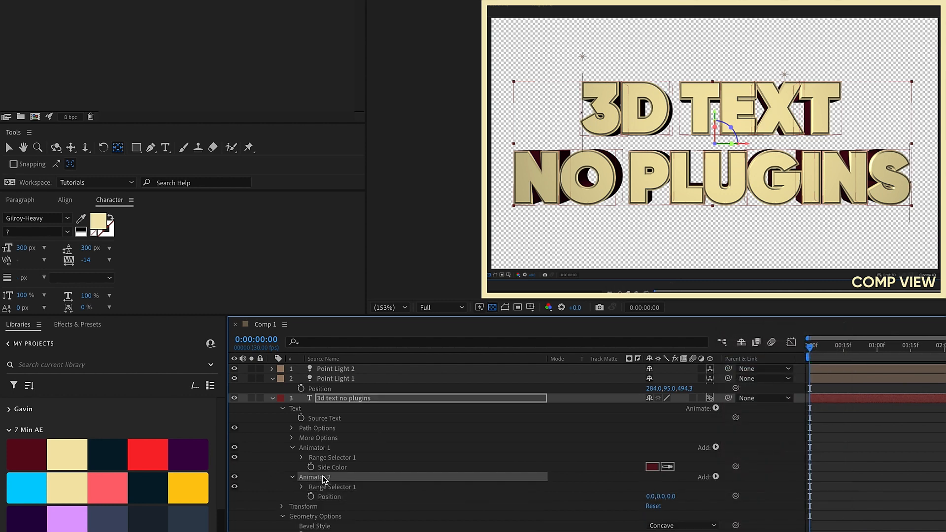
{"action": "double_click", "coordinate": [312, 476]}
{"action": "type", "text": "POSITION"}
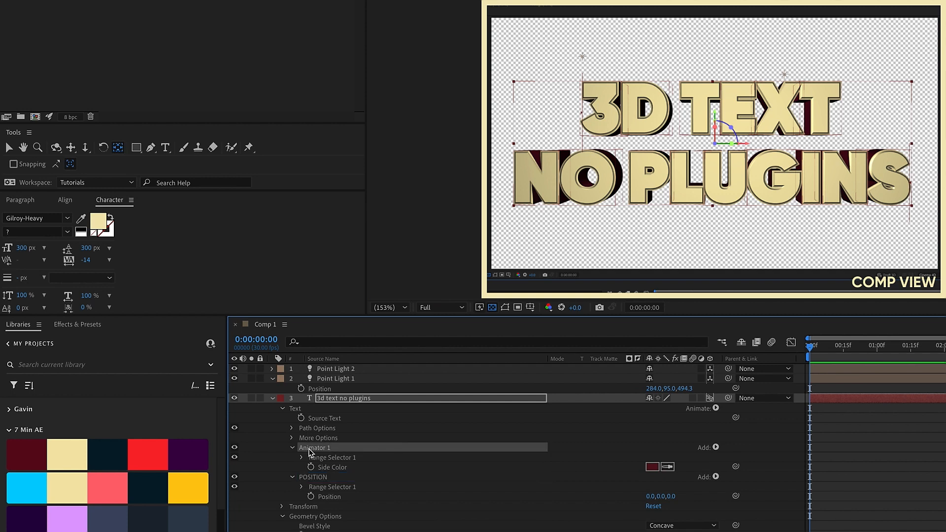
{"action": "type", "text": "SIDE COLOR"}
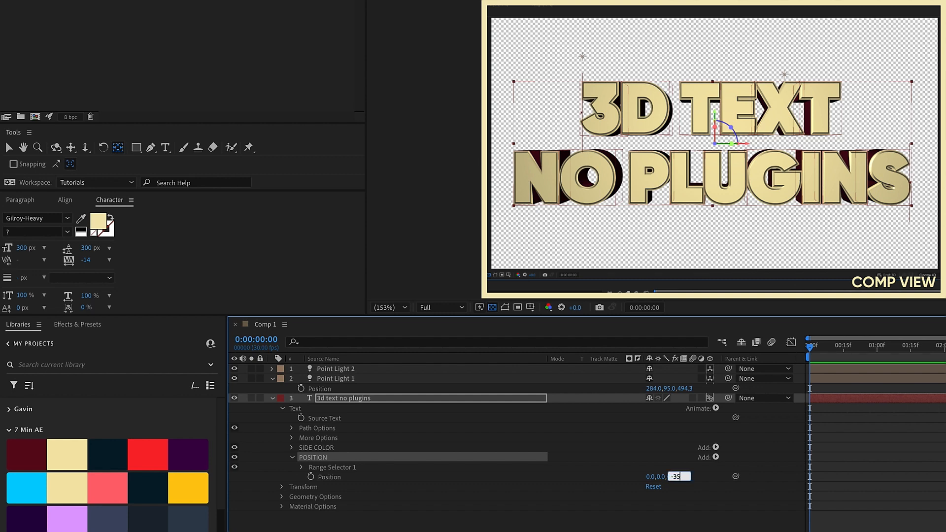
{"action": "type", "text": "-3500"}
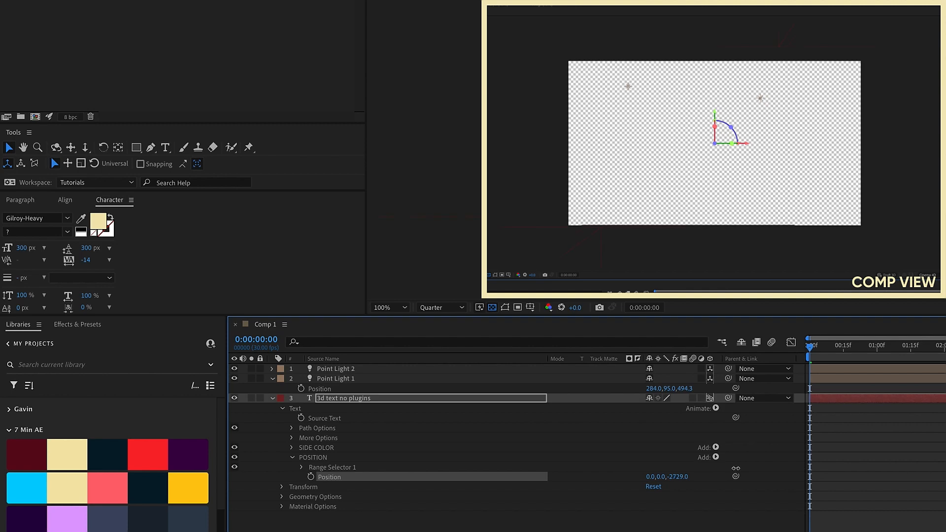
- Fit the viewer, set Ramp Up shape, 100% Ease Low, and keyframe Offset -100% to 100%
{"action": "left_click", "coordinate": [389, 308]}
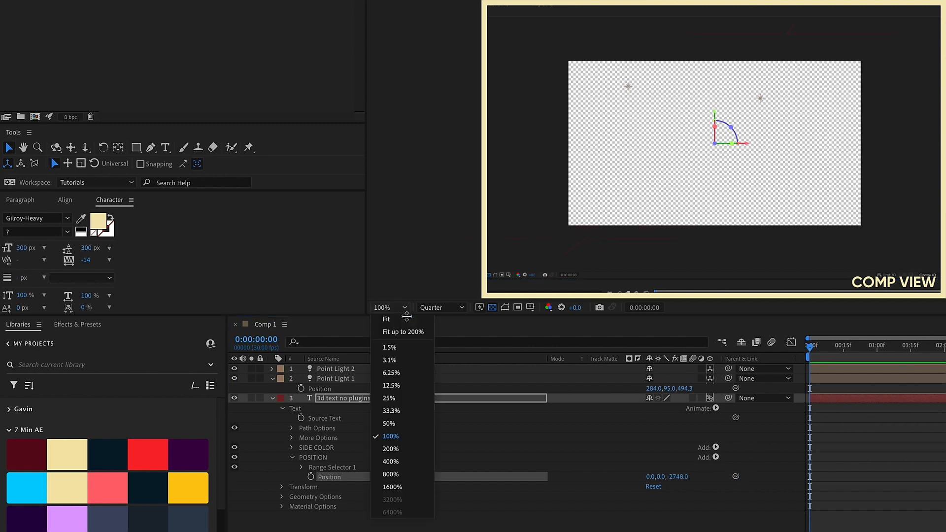
{"action": "left_click", "coordinate": [386, 319]}
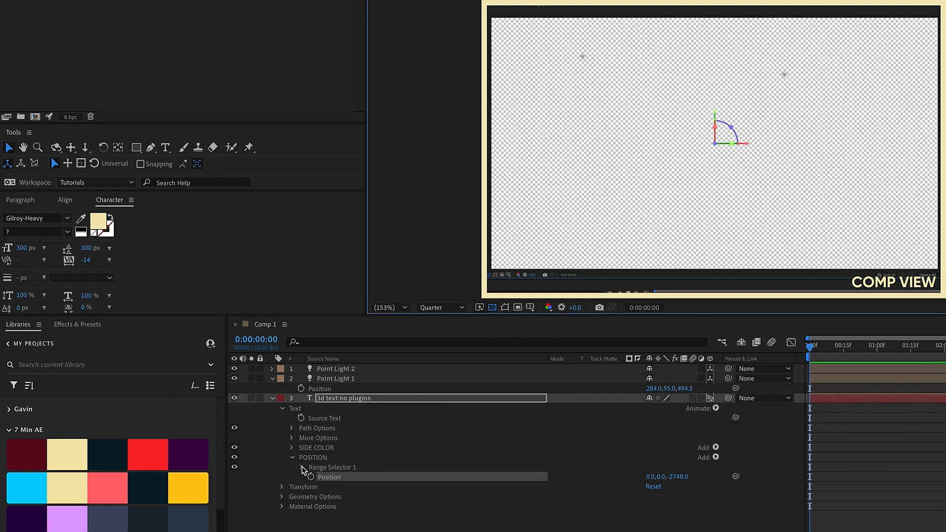
{"action": "left_click", "coordinate": [298, 467]}
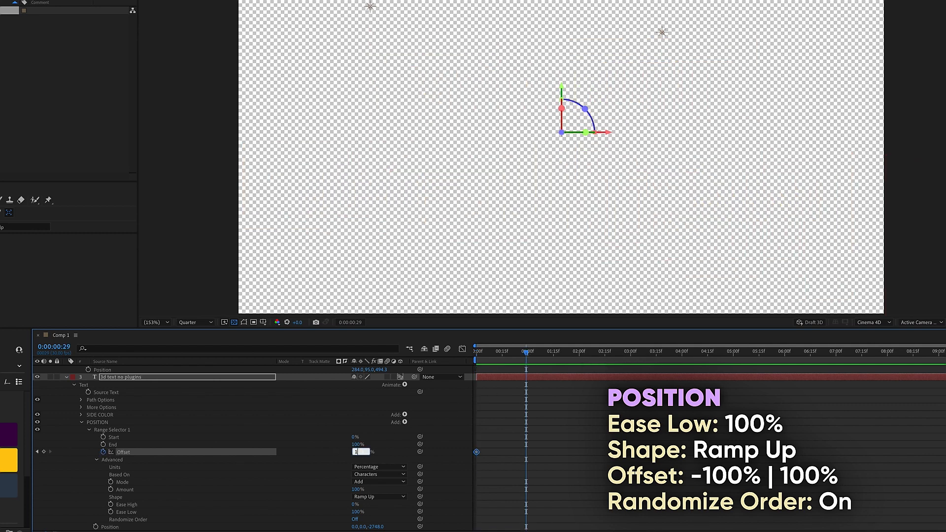
{"action": "type", "text": "100%"}
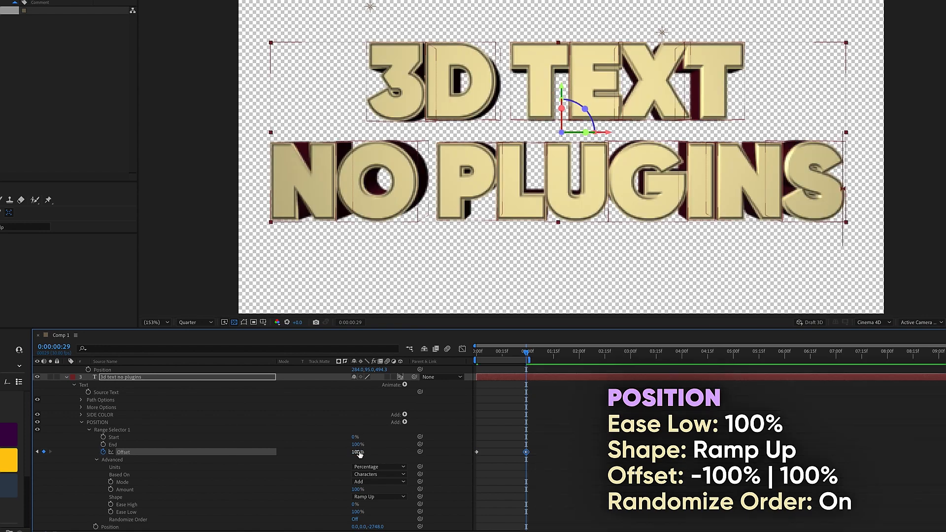
{"action": "left_click", "coordinate": [526, 358]}
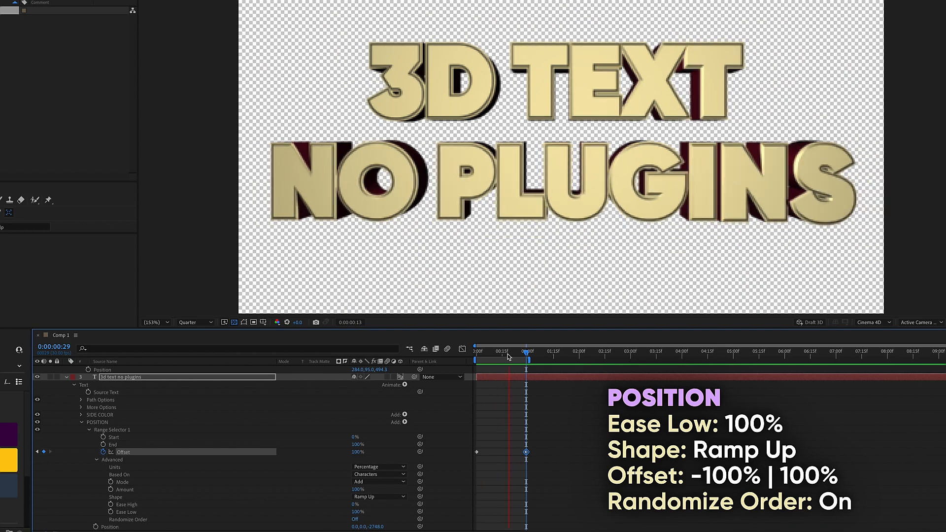
{"action": "left_click_drag", "start_coordinate": [528, 351], "coordinate": [505, 352]}
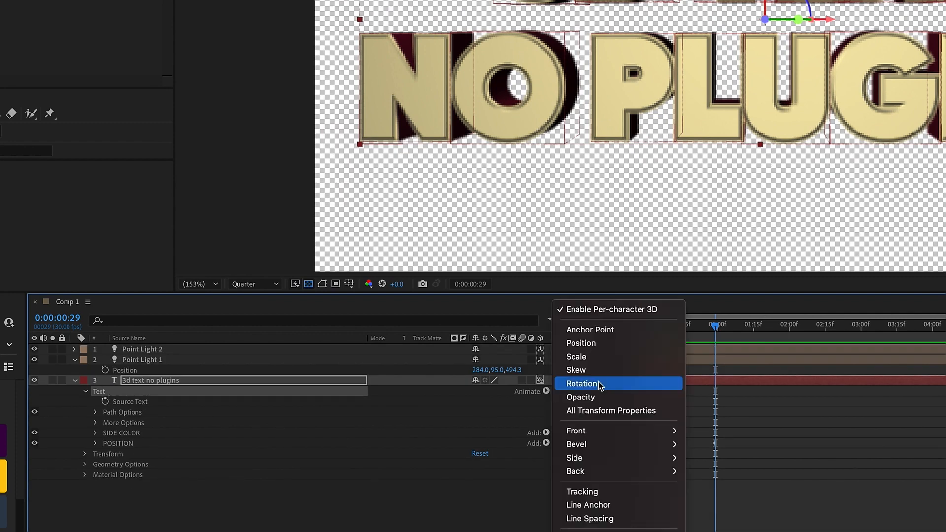
- Add a ROTATION animator: X Rotation -1x, Ramp Up shape, Offset keyframed -100% to 100%
{"action": "left_click", "coordinate": [582, 383]}
{"action": "type", "text": "ROTATION"}
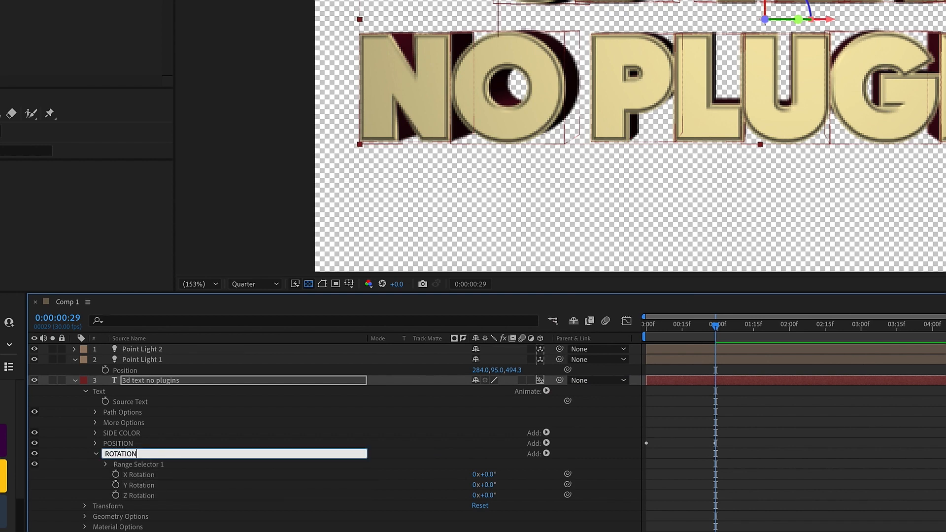
{"action": "left_click", "coordinate": [481, 474]}
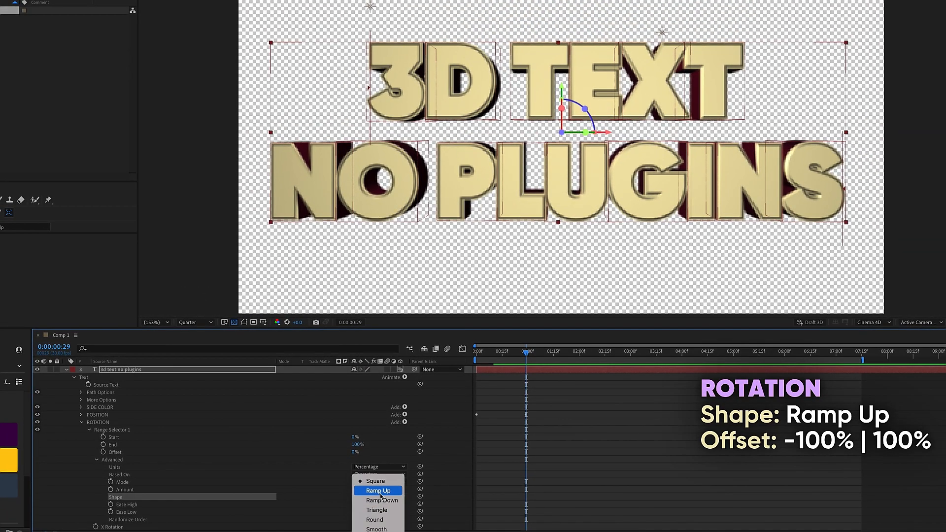
{"action": "left_click", "coordinate": [378, 491]}
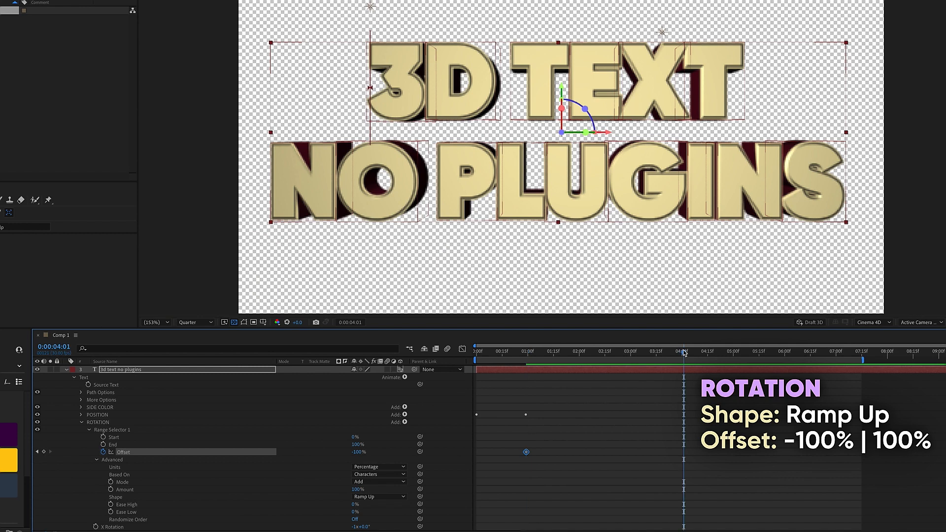
{"action": "double_click", "coordinate": [355, 452]}
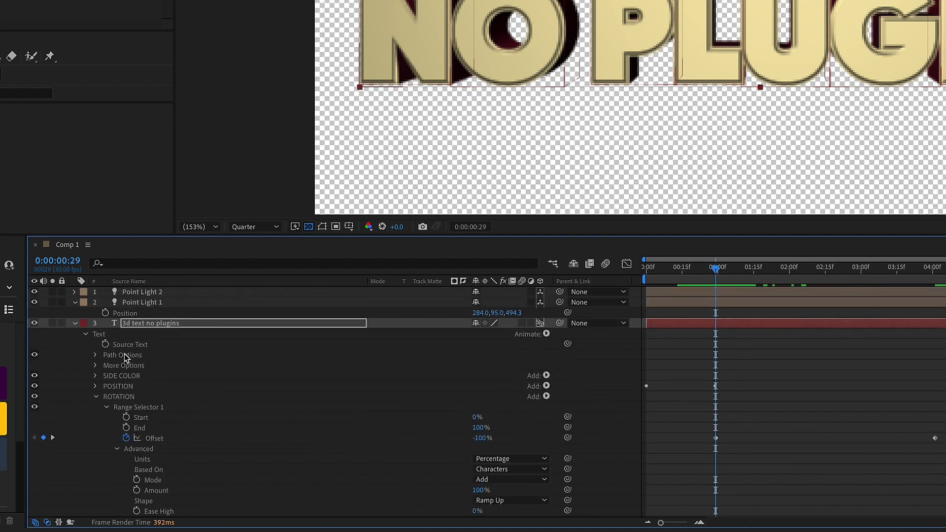
- Add an animator named ANCHOR POINT set to 0, -110, 100, then zoom the viewer
{"action": "left_click", "coordinate": [545, 334]}
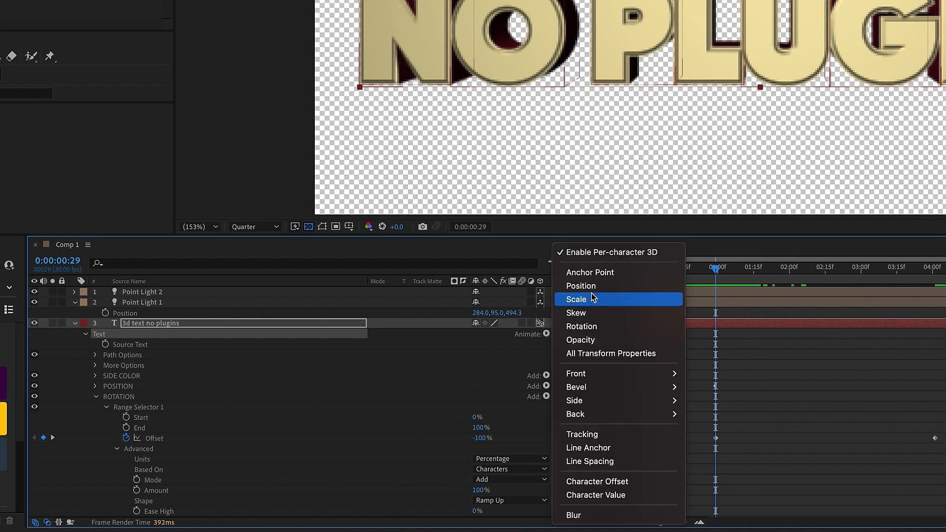
{"action": "left_click", "coordinate": [576, 299]}
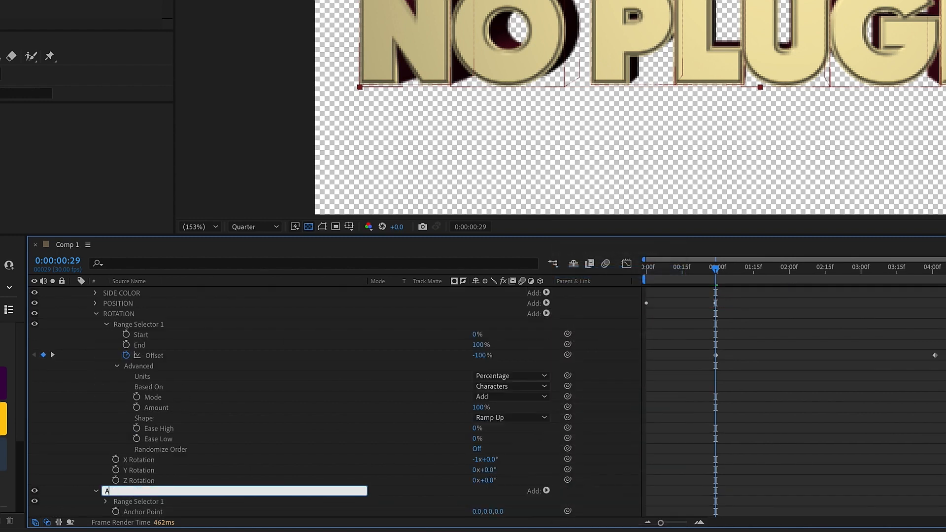
{"action": "type", "text": "ANCHOR POINT"}
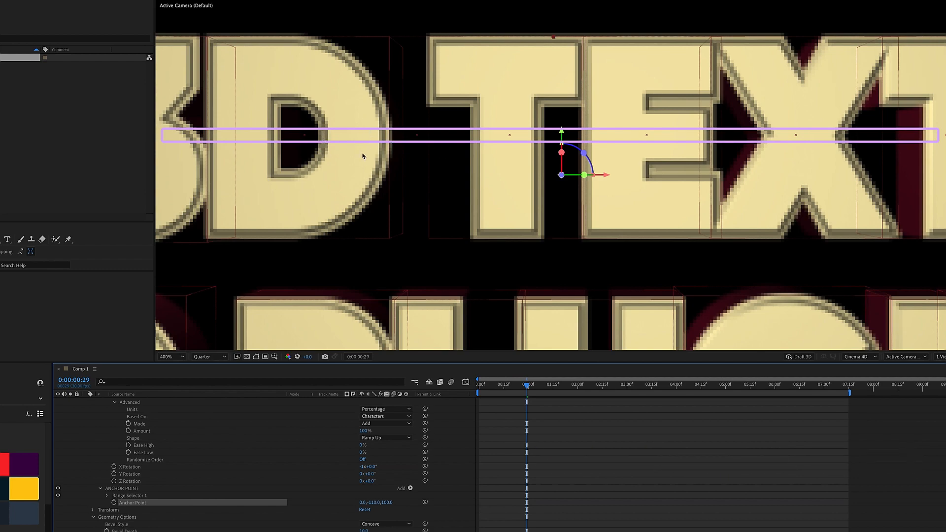
{"action": "left_click", "coordinate": [388, 307]}
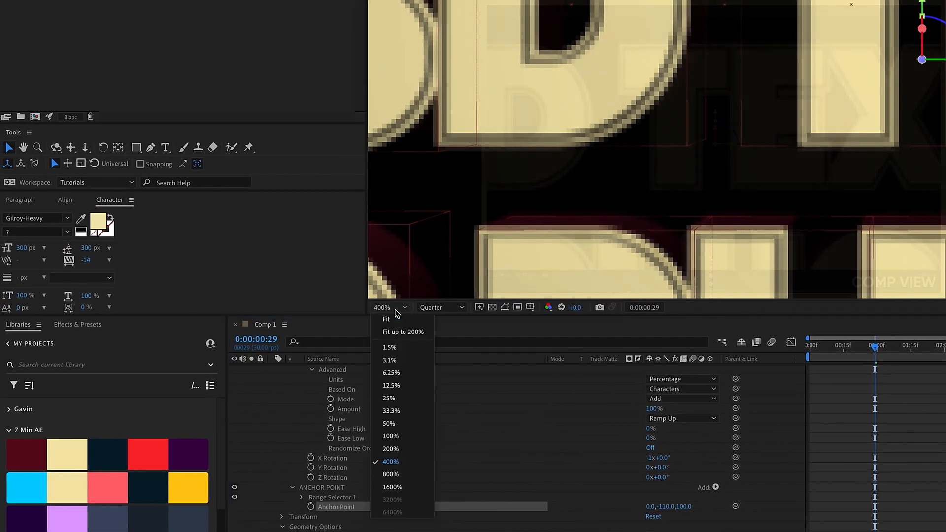
{"action": "left_click", "coordinate": [386, 319]}
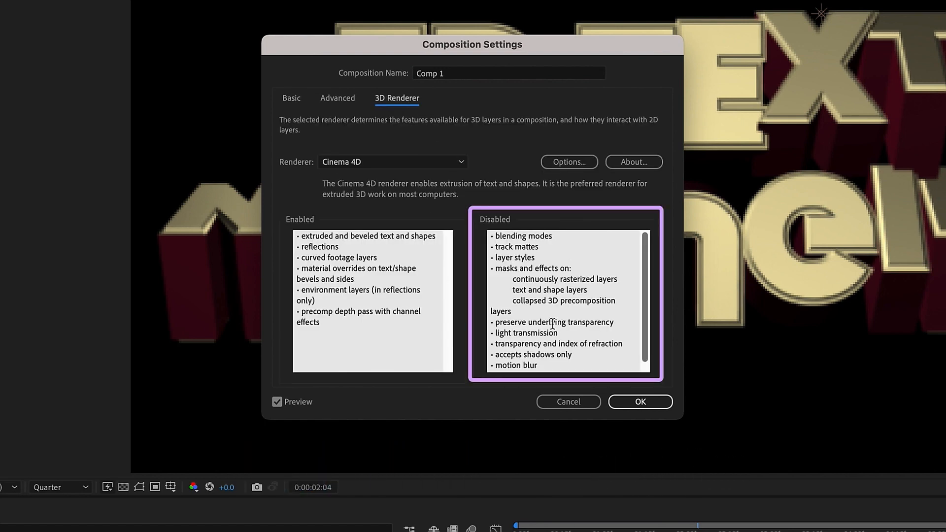
- Pre-compose the text and lights as '3d text' and set the comp renderer to Classic 3D
{"action": "left_click", "coordinate": [640, 401]}
{"action": "type", "text": "3d te"}
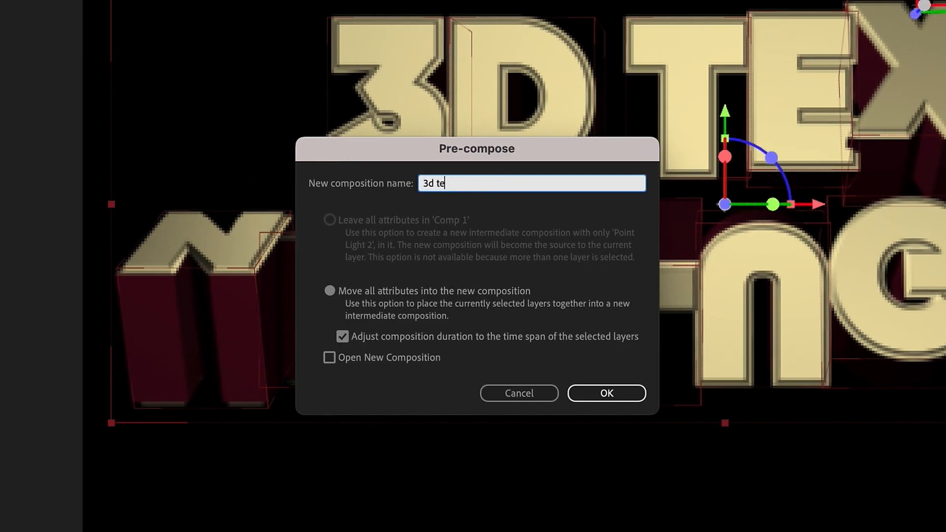
{"action": "left_click", "coordinate": [607, 393]}
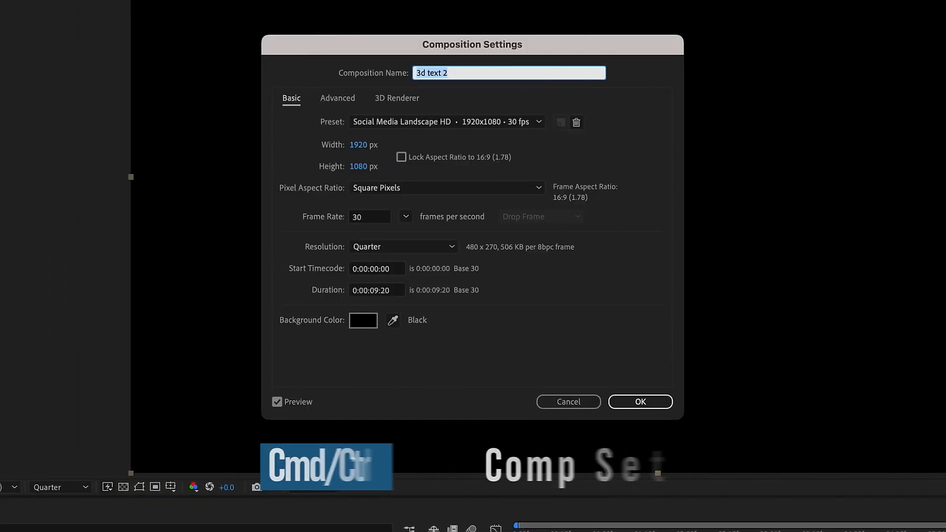
{"action": "left_click", "coordinate": [396, 98]}
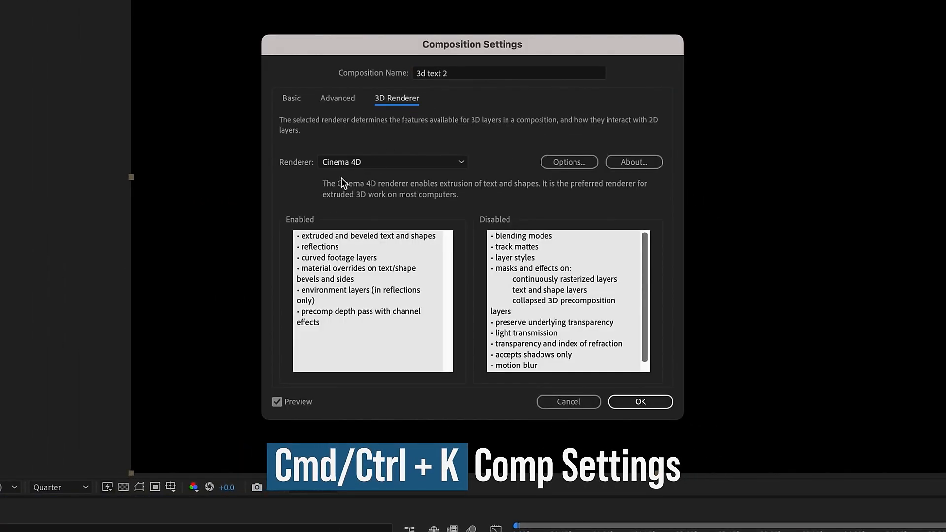
{"action": "left_click", "coordinate": [393, 162]}
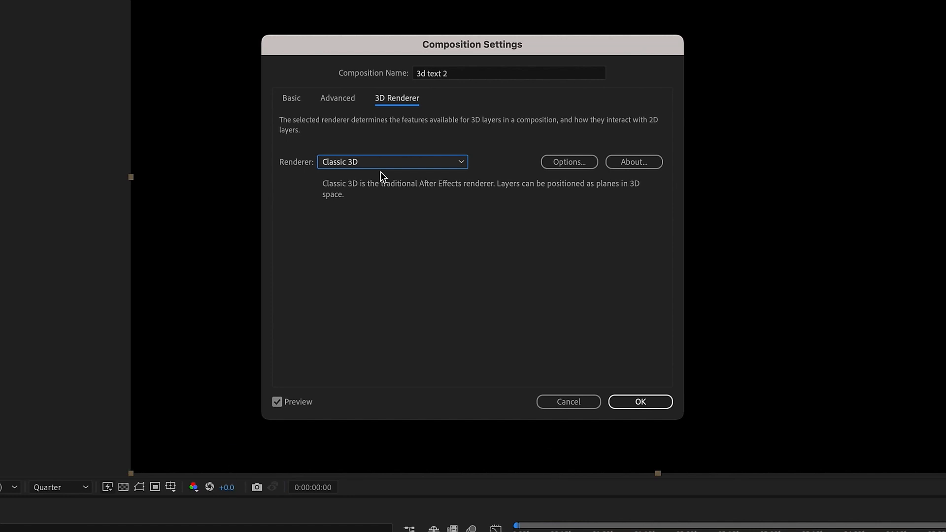
{"action": "mouse_move", "coordinate": [463, 391]}
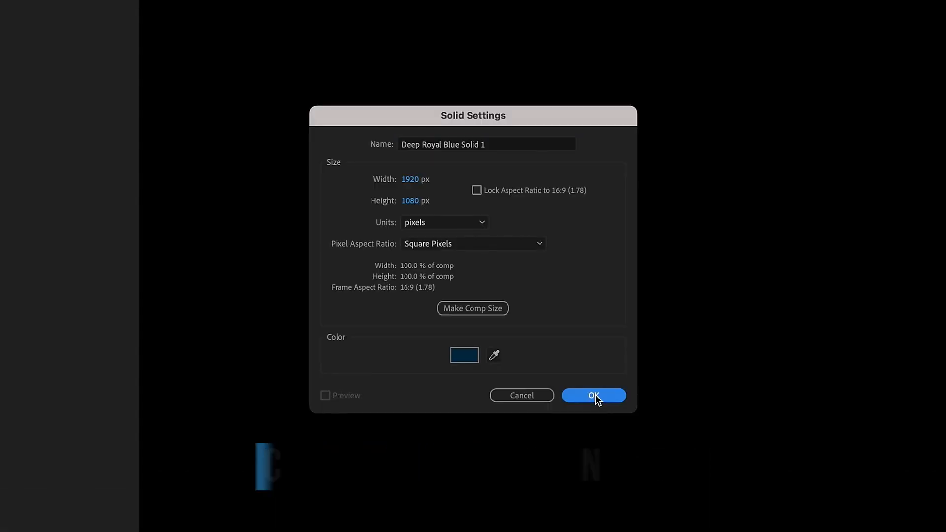
- Create a full-size background solid and search Effects & Presets for Gradient Ramp
{"action": "left_click", "coordinate": [594, 396]}
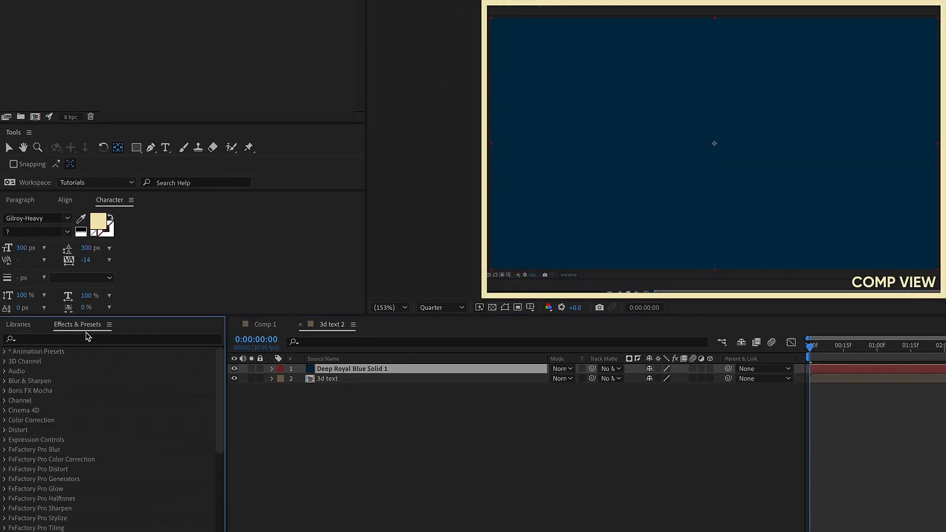
{"action": "type", "text": "g"}
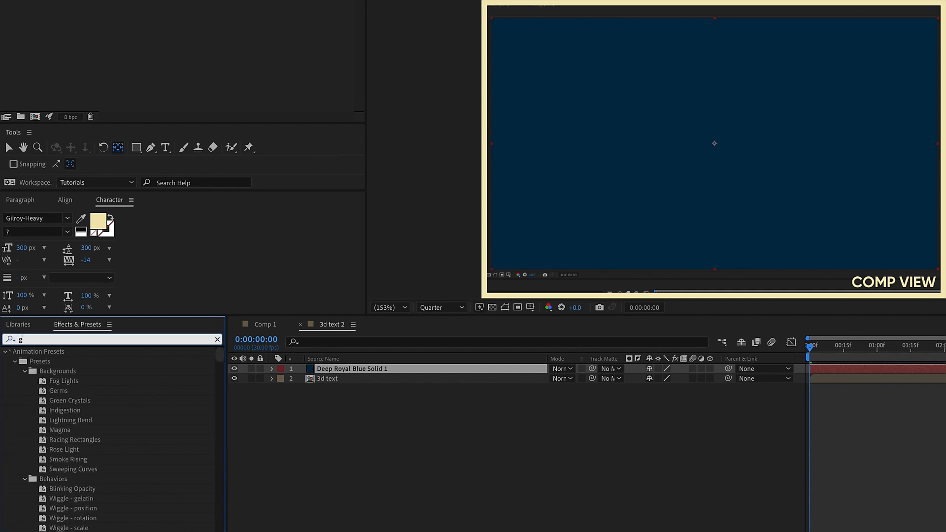
{"action": "type", "text": "gradient ramp"}
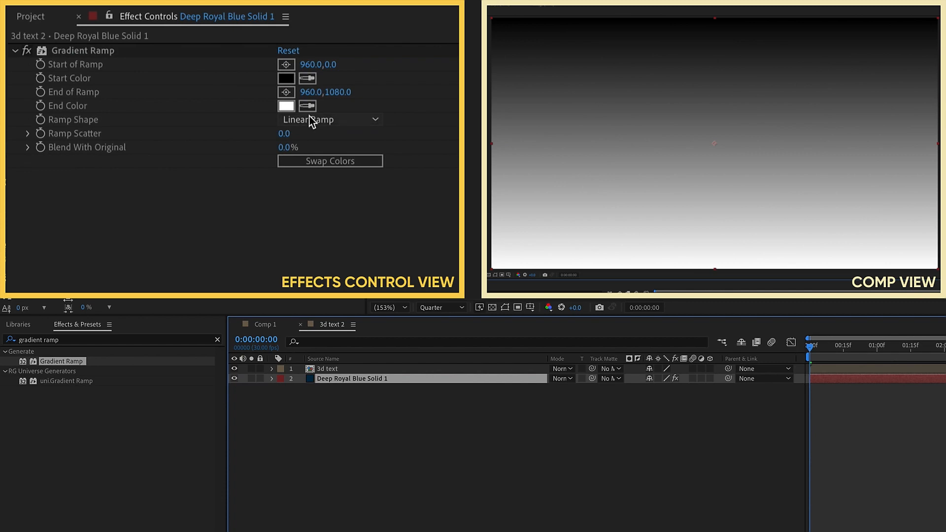
{"action": "mouse_move", "coordinate": [358, 212]}
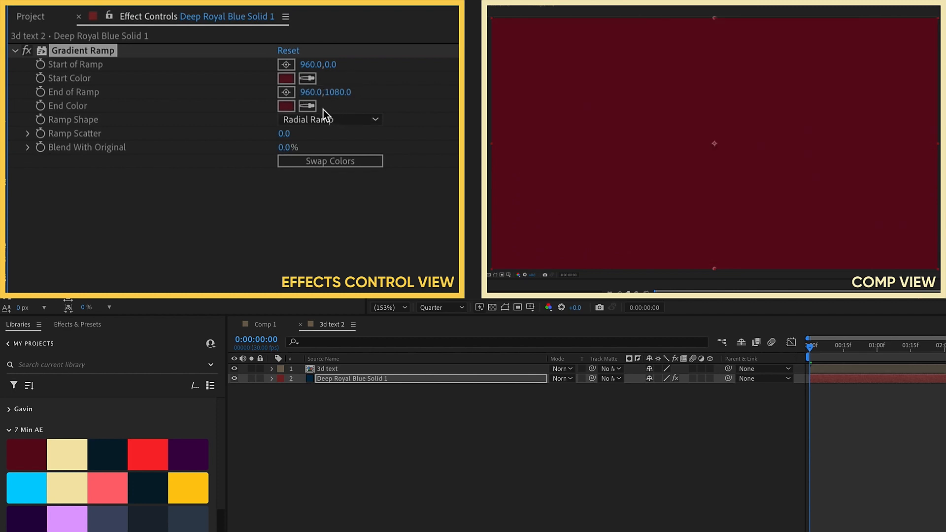
- Set the Gradient Ramp End Color to the near-black dark red 120003
{"action": "left_click", "coordinate": [284, 106]}
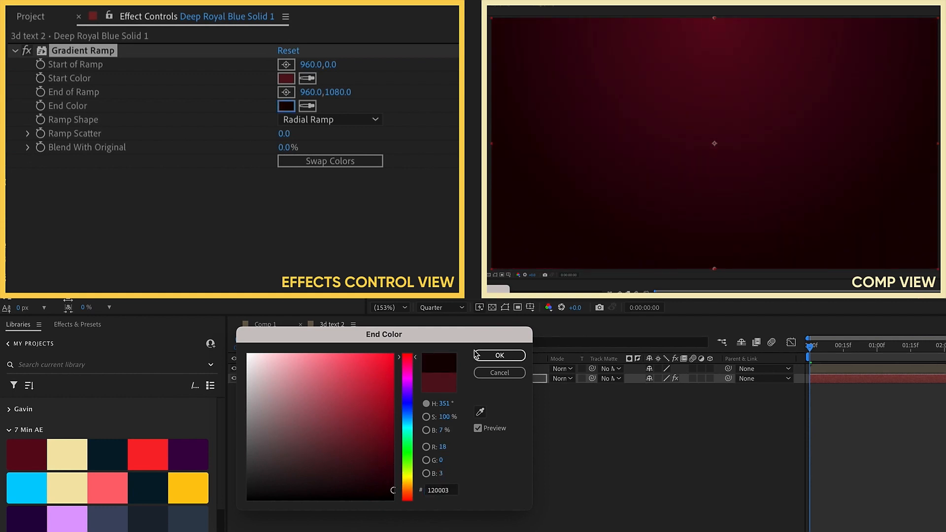
{"action": "left_click", "coordinate": [499, 356]}
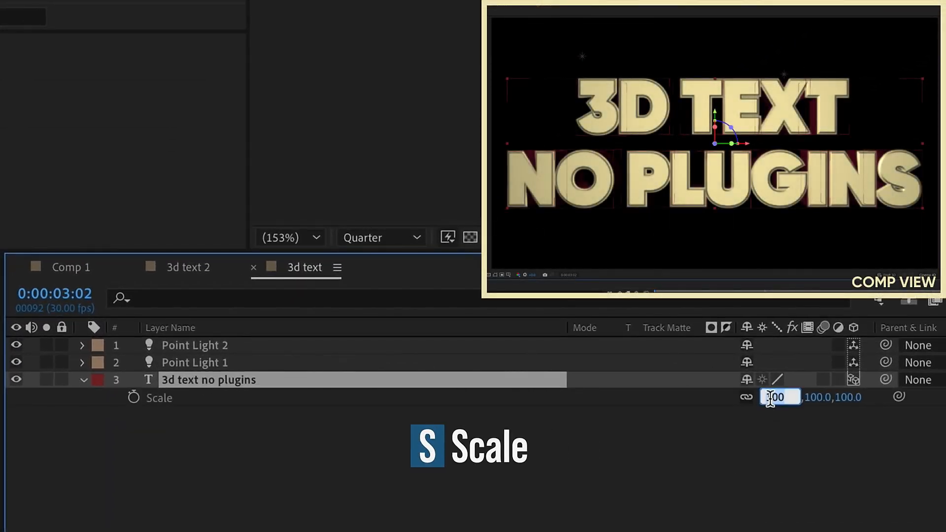
- Scale the 3D text down to 75% and push Point Light 2 back in depth
{"action": "type", "text": "85"}
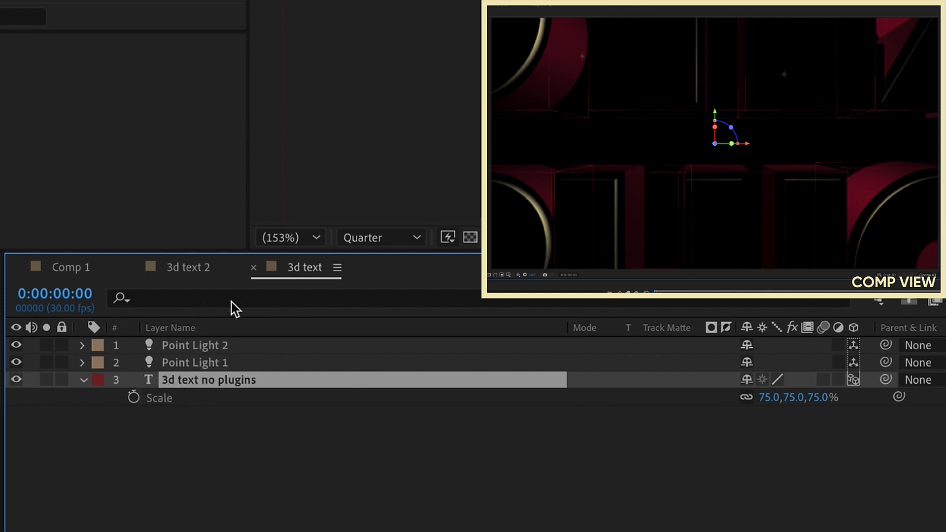
{"action": "left_click", "coordinate": [194, 345]}
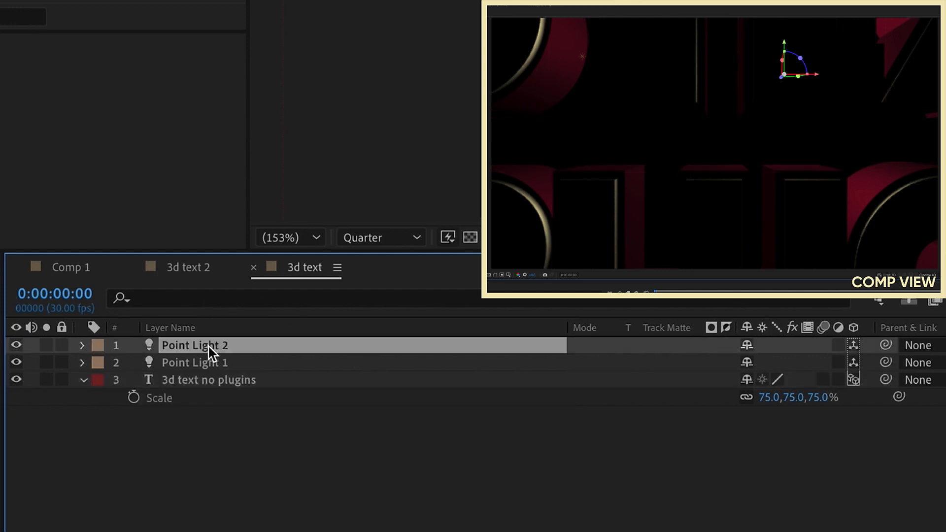
{"action": "left_click", "coordinate": [82, 345]}
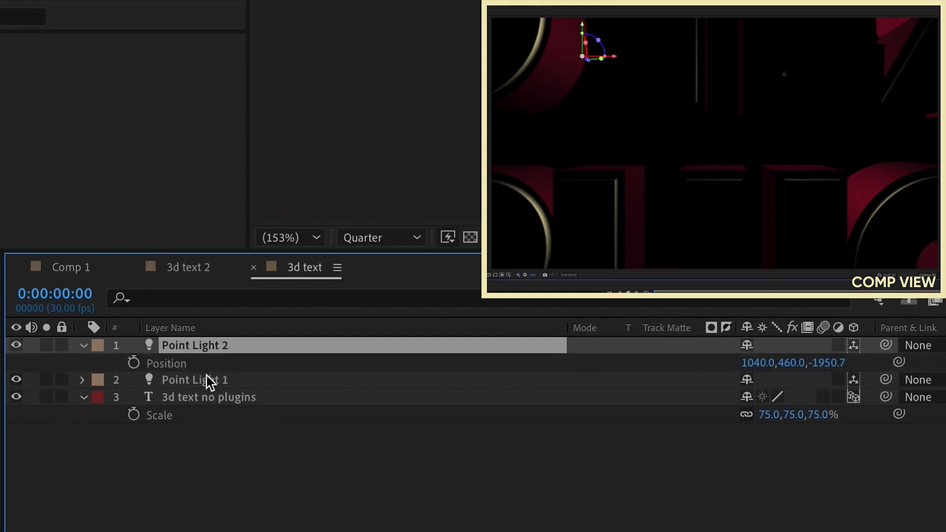
{"action": "left_click", "coordinate": [83, 380]}
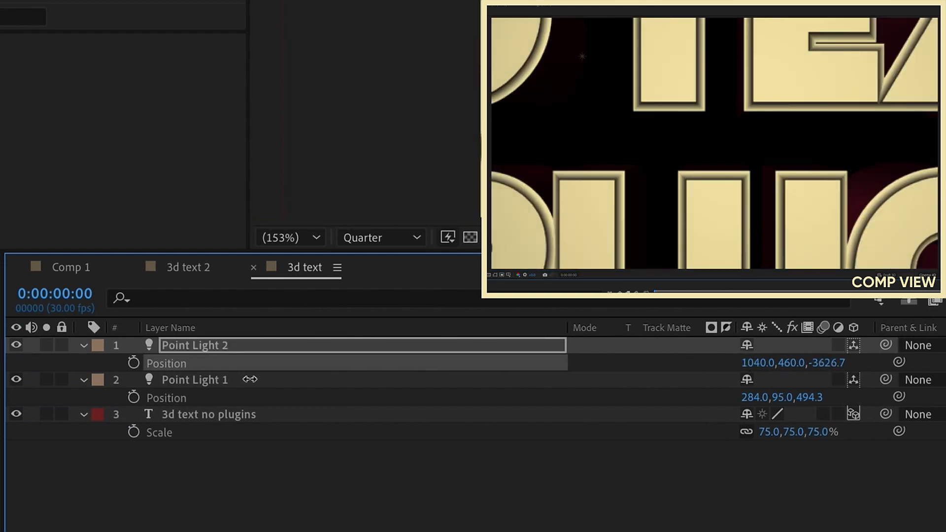
- Set the text animator's Position Z to -3500
{"action": "left_click", "coordinate": [208, 415]}
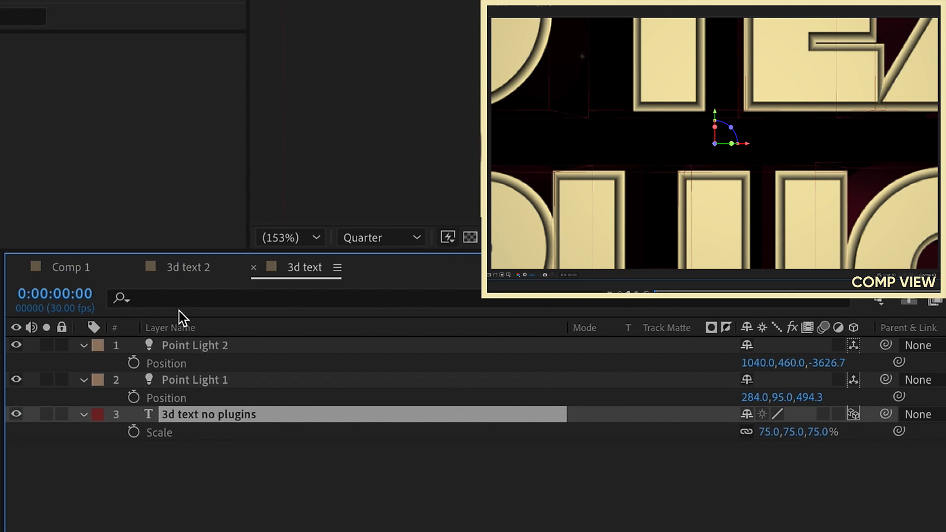
{"action": "type", "text": "pos"}
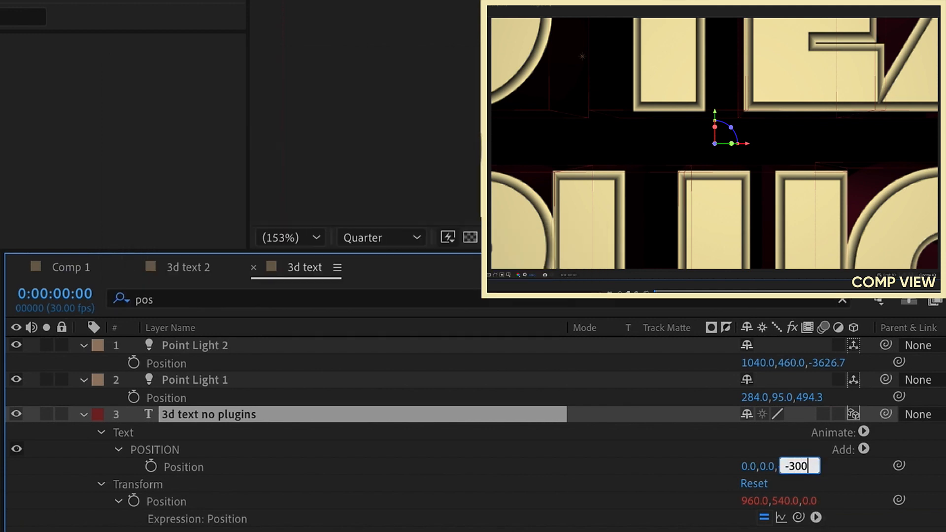
{"action": "type", "text": "-3500"}
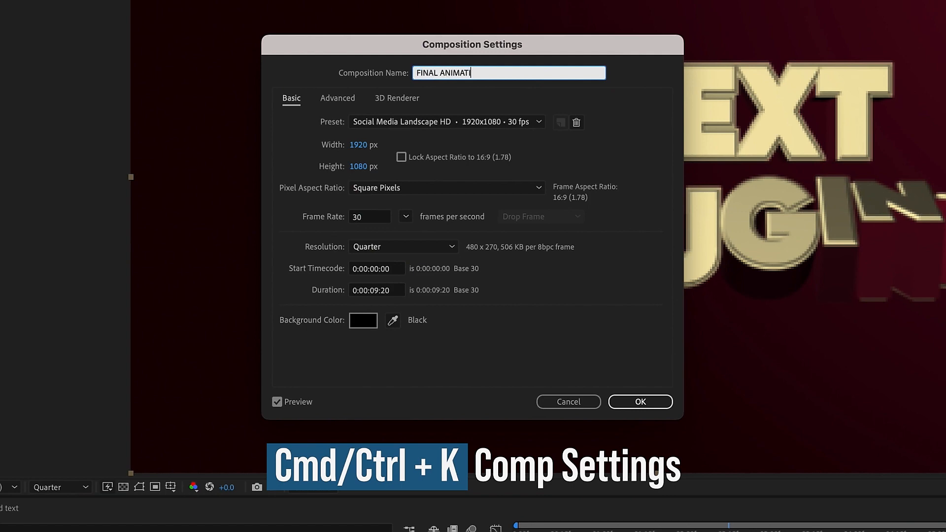
- Rename the comp FINAL ANIMATION and add CC Glass to the text with Softness 15
{"action": "type", "text": "ON"}
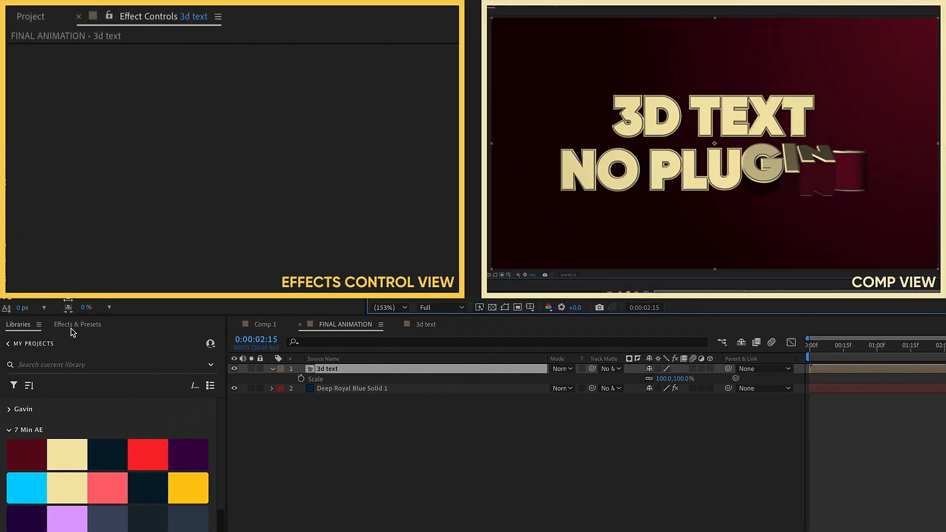
{"action": "type", "text": "gradient ramp"}
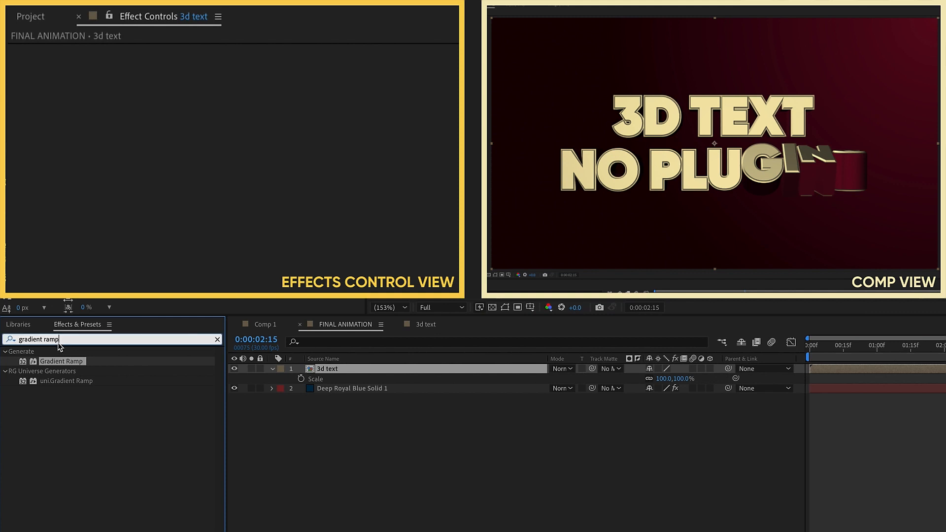
{"action": "type", "text": "cc glass"}
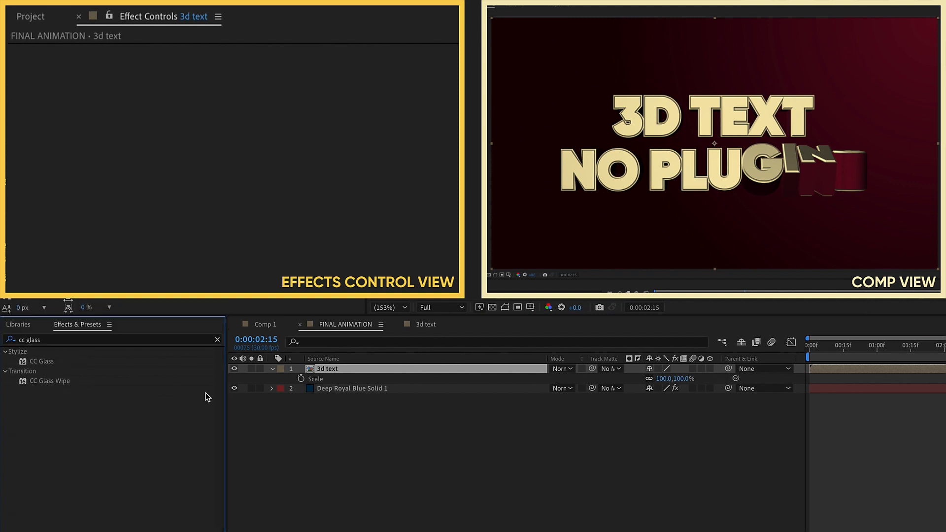
{"action": "double_click", "coordinate": [41, 361]}
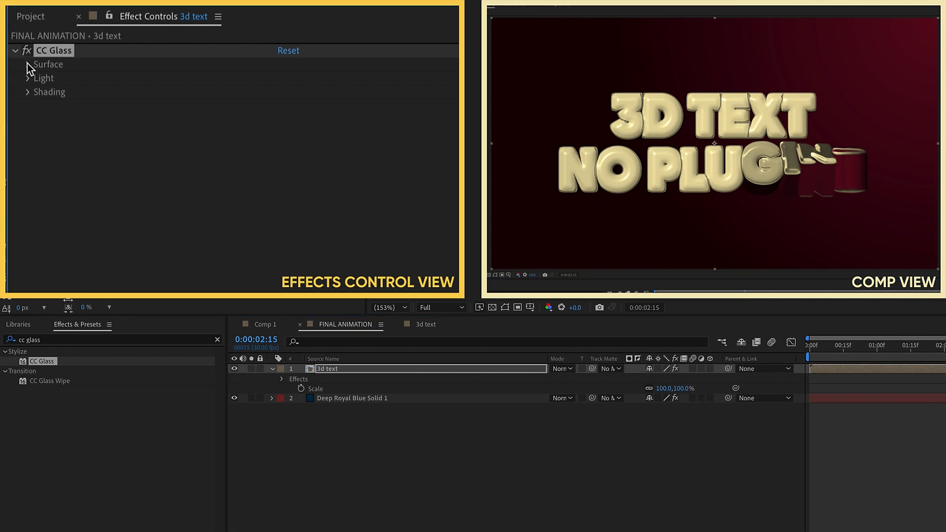
{"action": "left_click", "coordinate": [27, 64]}
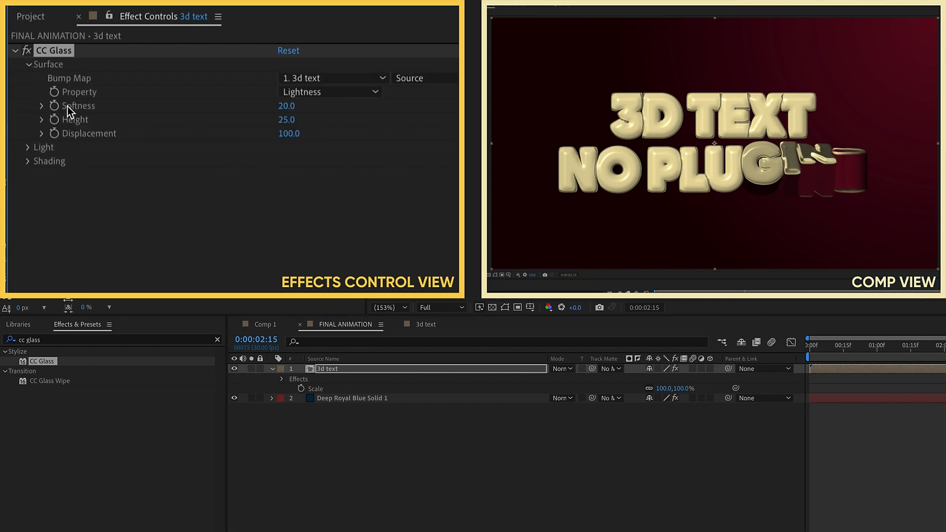
{"action": "double_click", "coordinate": [284, 106]}
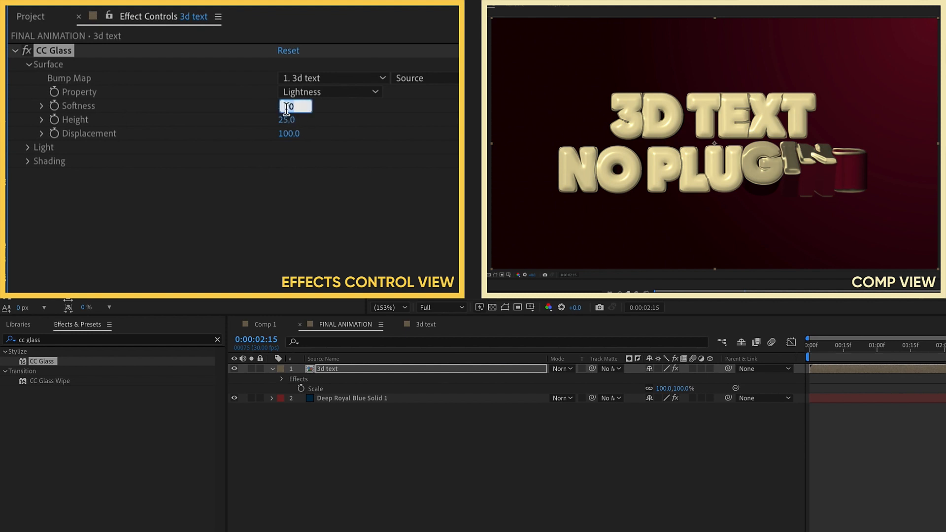
{"action": "type", "text": "15."}
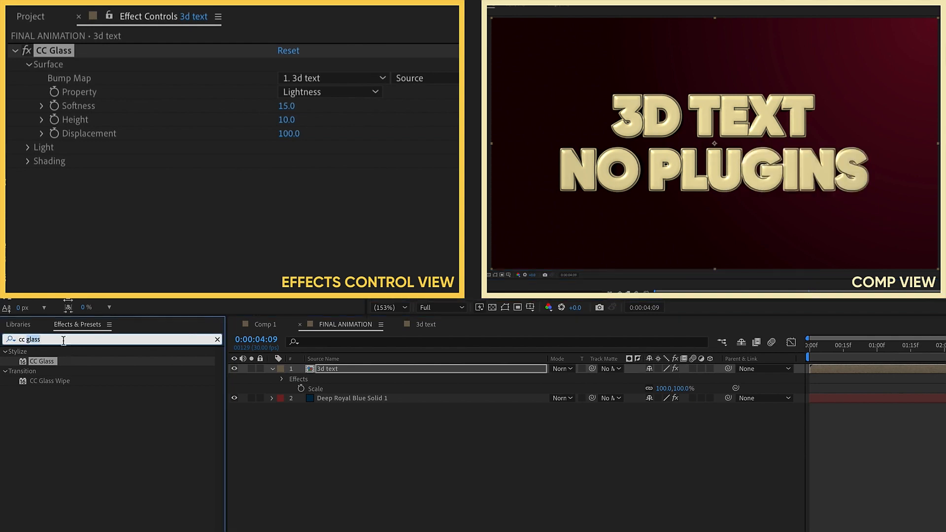
- Apply CC Plastic to the 3d text layer and lower its Softness
{"action": "type", "text": "cc plastic"}
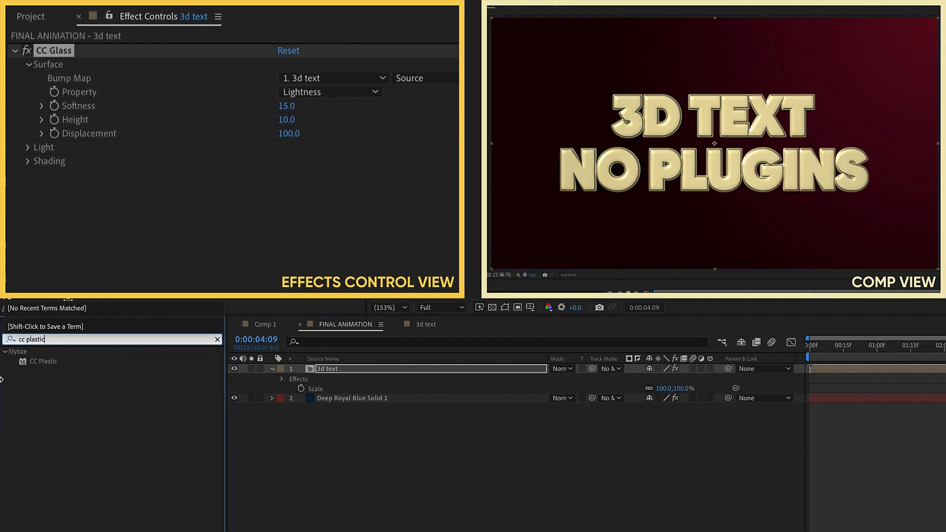
{"action": "double_click", "coordinate": [43, 361]}
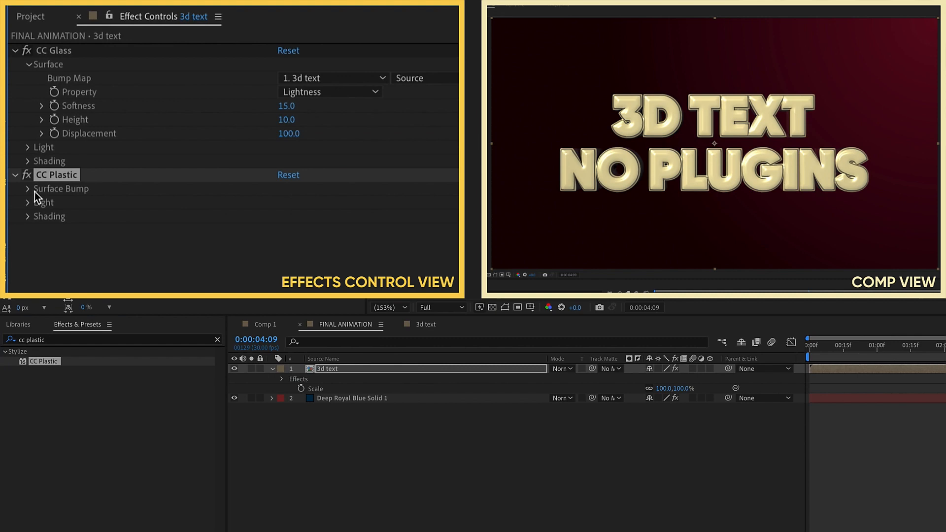
{"action": "left_click", "coordinate": [28, 189]}
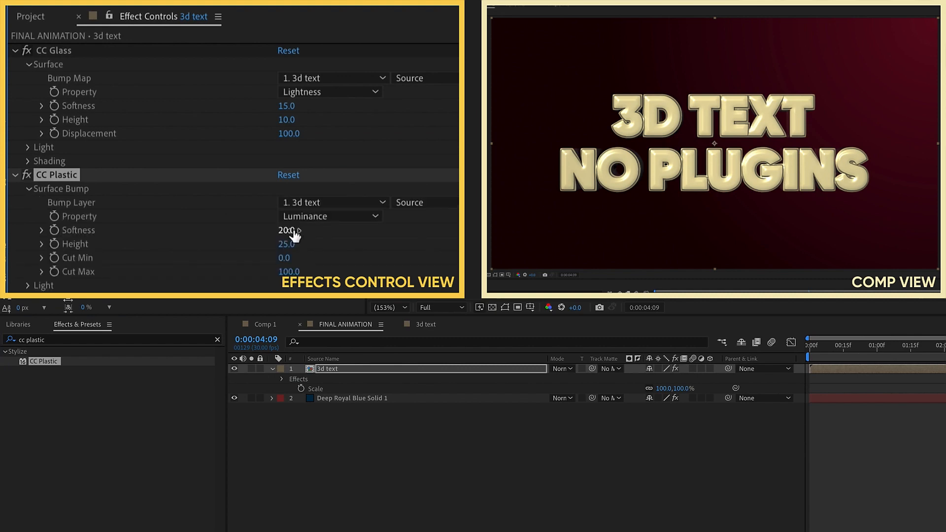
{"action": "double_click", "coordinate": [286, 230]}
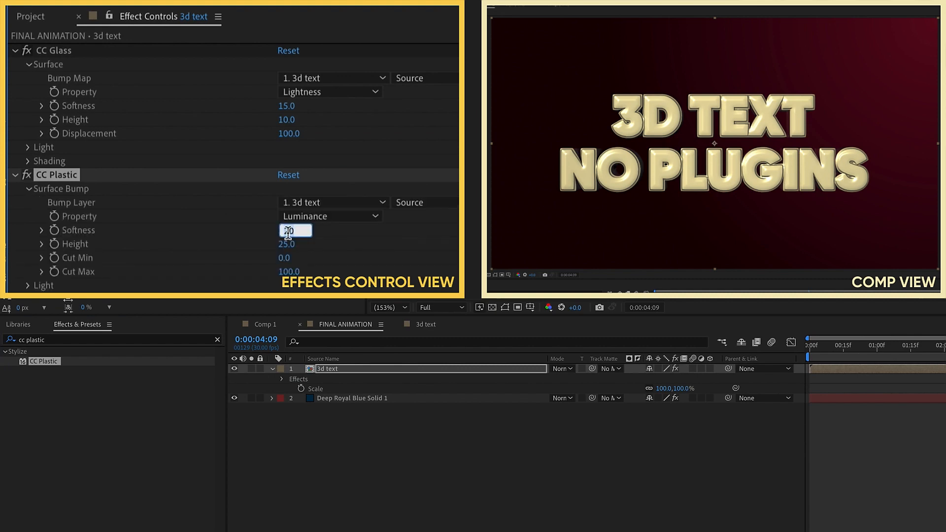
{"action": "key", "text": "Enter"}
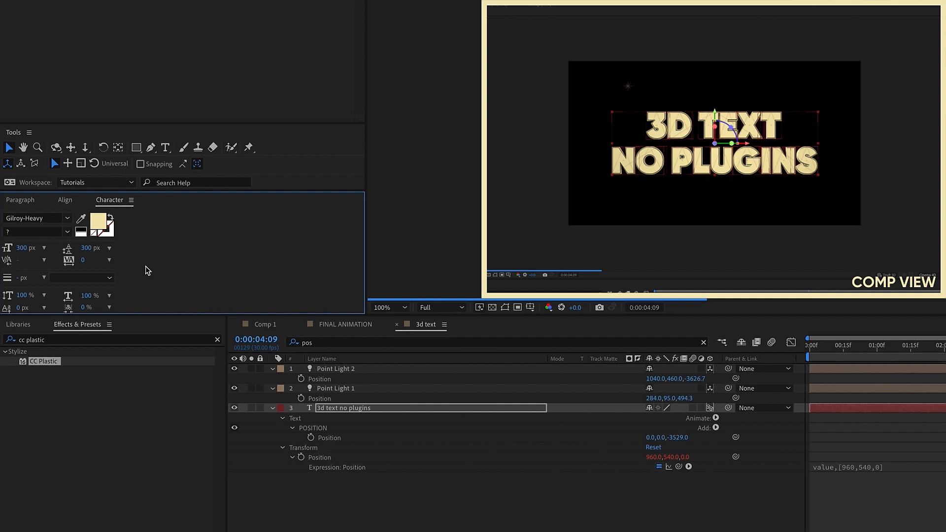
{"action": "mouse_move", "coordinate": [139, 270]}
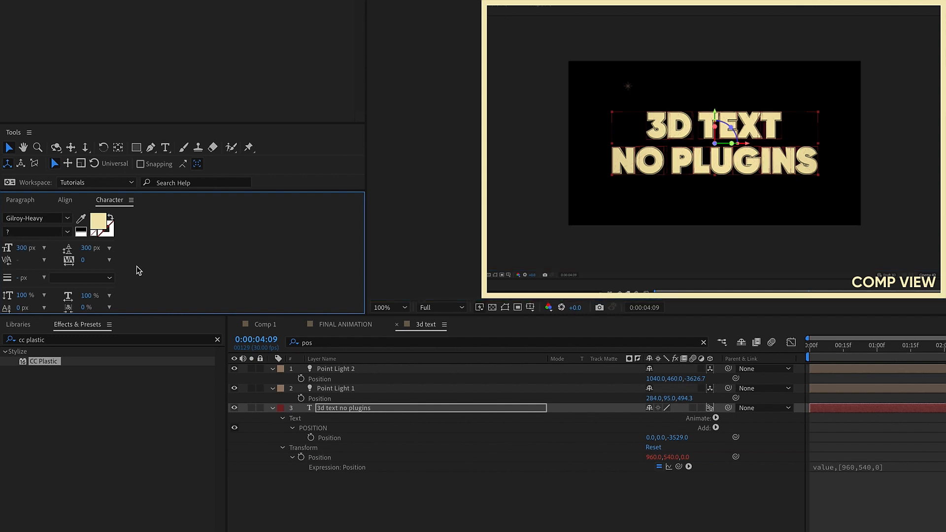
- Set the Character panel Tracking of the 3D text to 20
{"action": "left_click", "coordinate": [86, 260]}
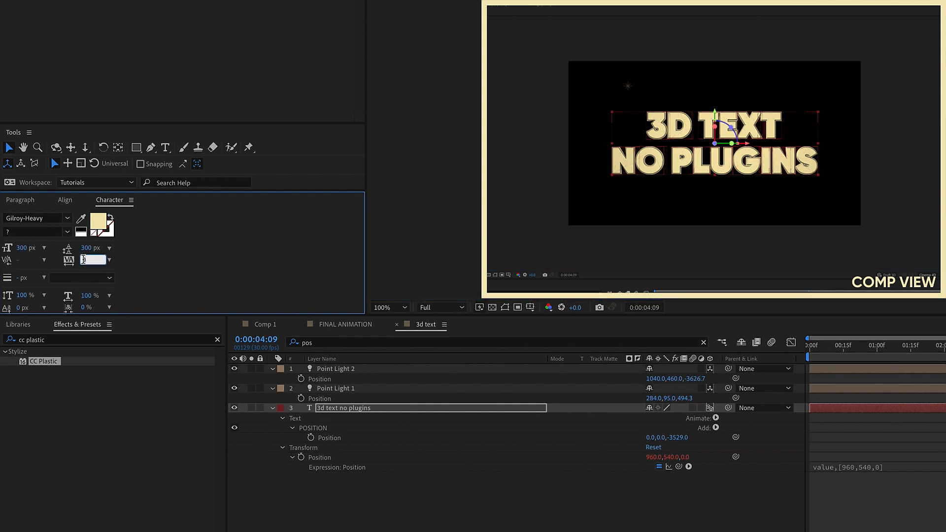
{"action": "type", "text": "20"}
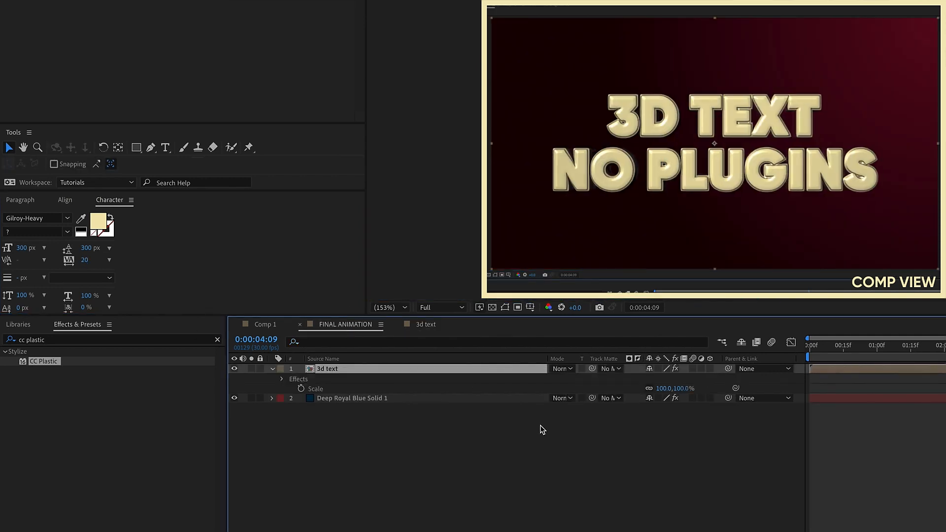
- Apply Drop Shadow to the 3d text layer with Softness 50 and Distance 50
{"action": "left_click", "coordinate": [74, 339]}
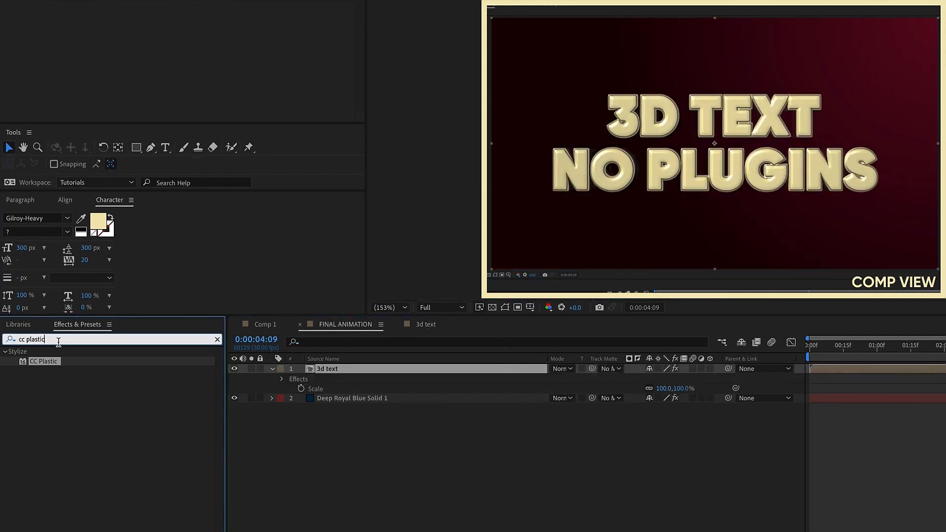
{"action": "type", "text": "drop shad"}
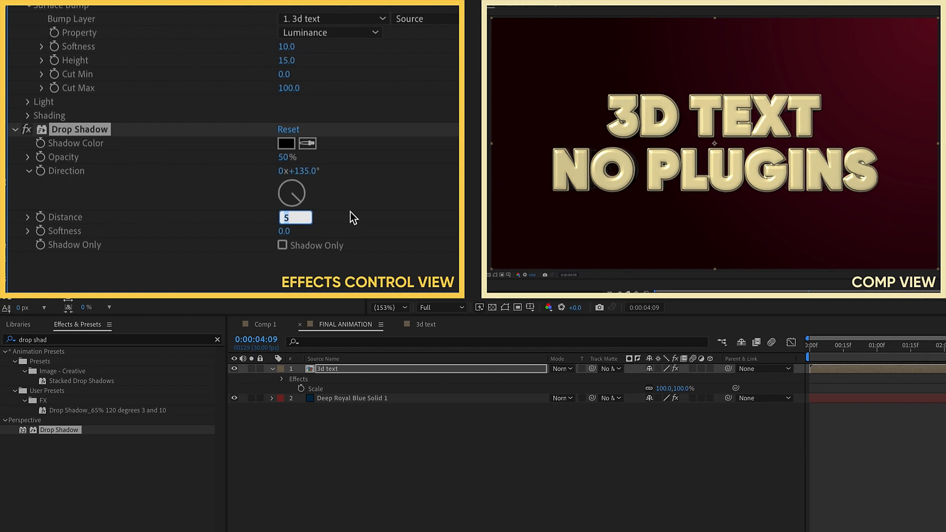
{"action": "type", "text": "15.0"}
{"action": "left_click", "coordinate": [287, 230]}
{"action": "type", "text": "50"}
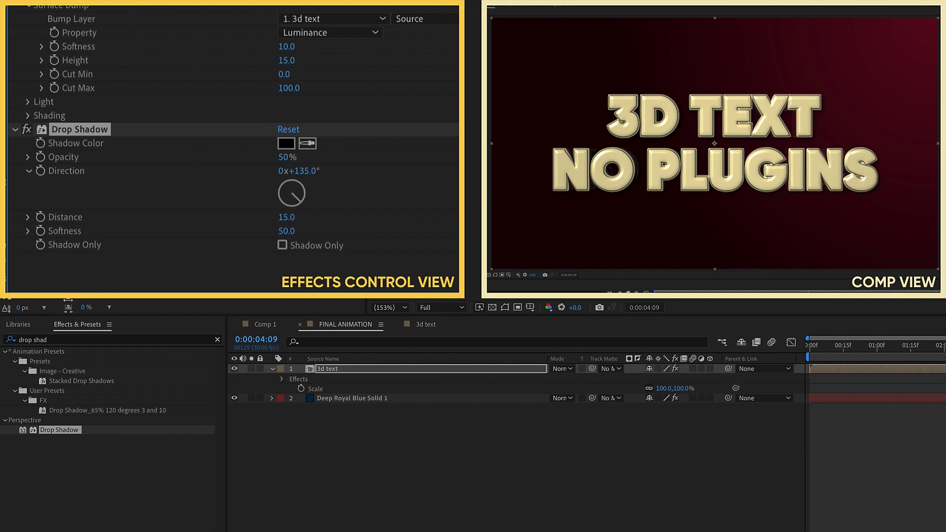
{"action": "left_click_drag", "start_coordinate": [286, 217], "coordinate": [312, 217]}
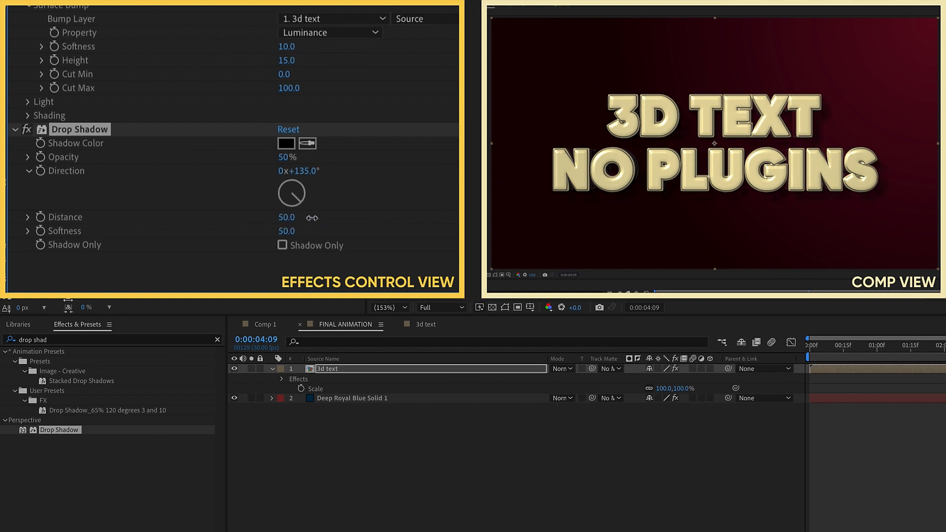
{"action": "left_click_drag", "start_coordinate": [285, 217], "coordinate": [286, 230]}
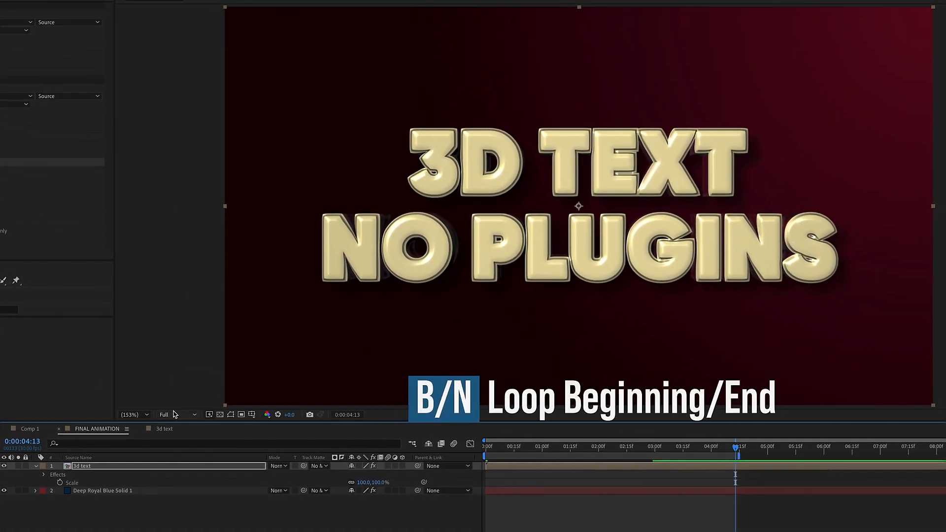
{"action": "left_click", "coordinate": [170, 414]}
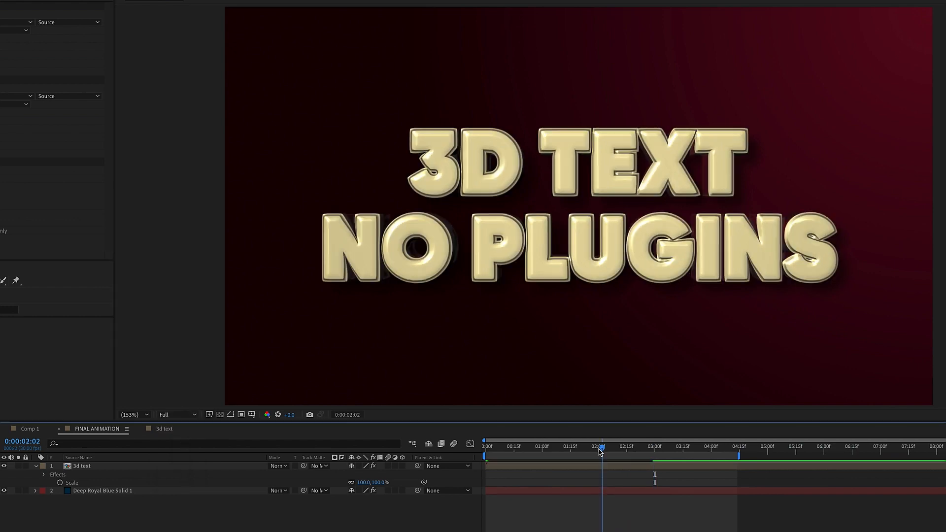
{"action": "left_click", "coordinate": [589, 446]}
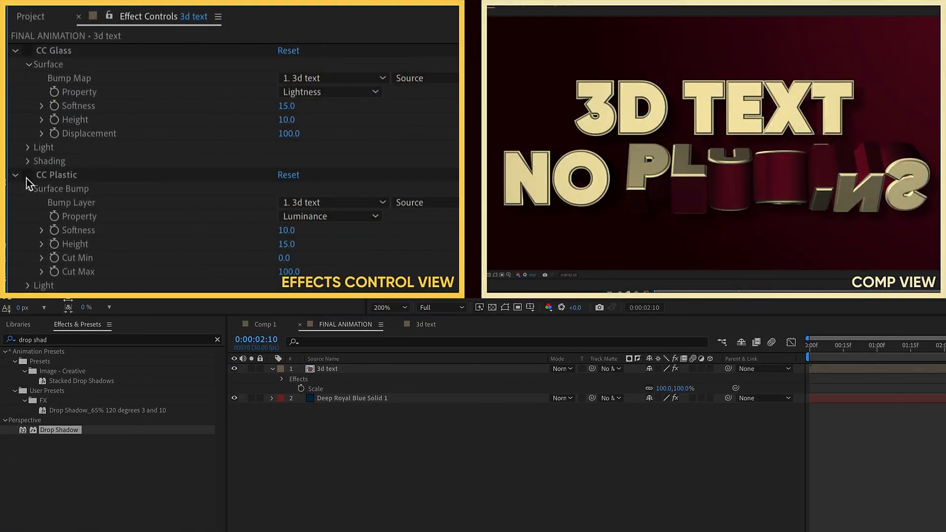
{"action": "left_click", "coordinate": [27, 175]}
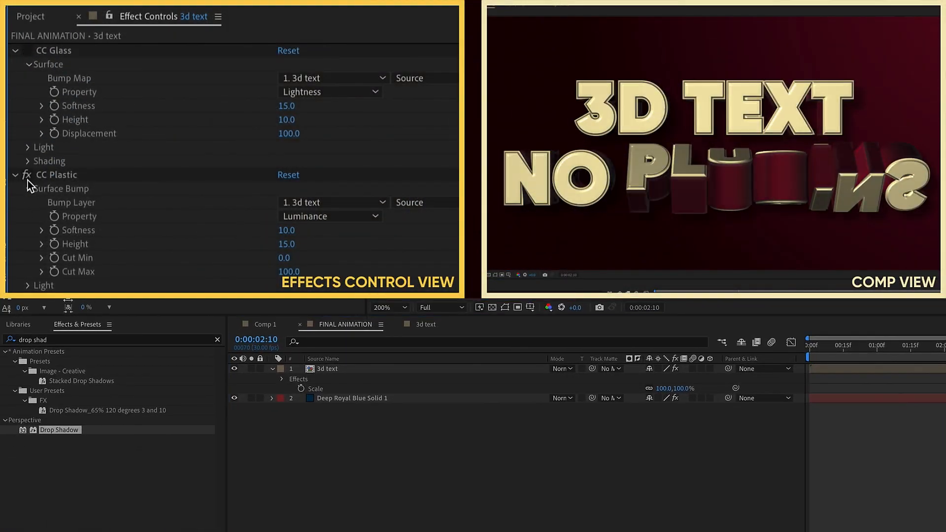
{"action": "left_click", "coordinate": [22, 50]}
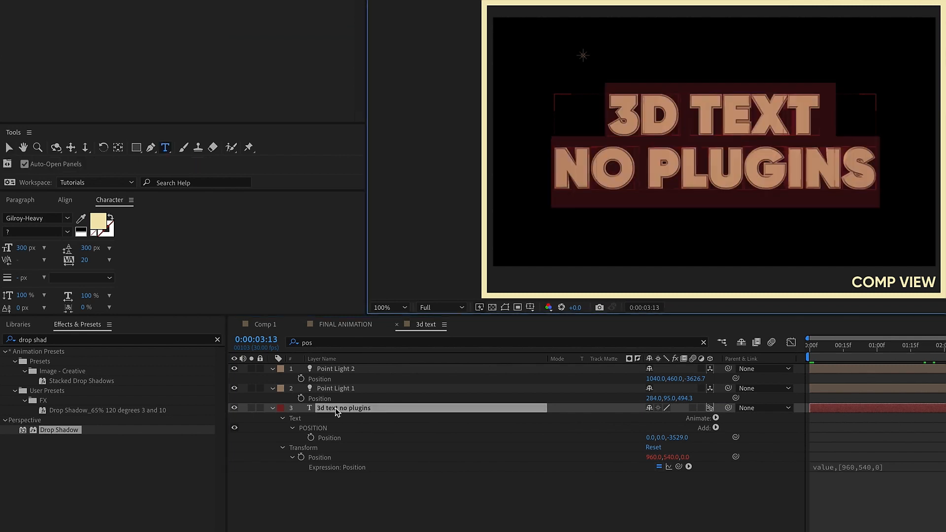
- Retype the 3D title as '7 MINUTE AE TUTORIALS'
{"action": "type", "text": "7 minute ae tutorials"}
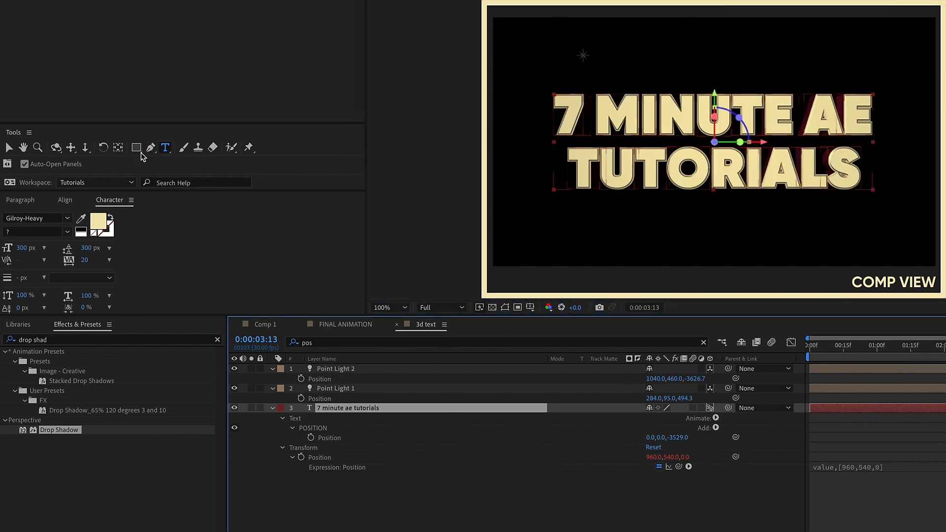
{"action": "left_click", "coordinate": [118, 148]}
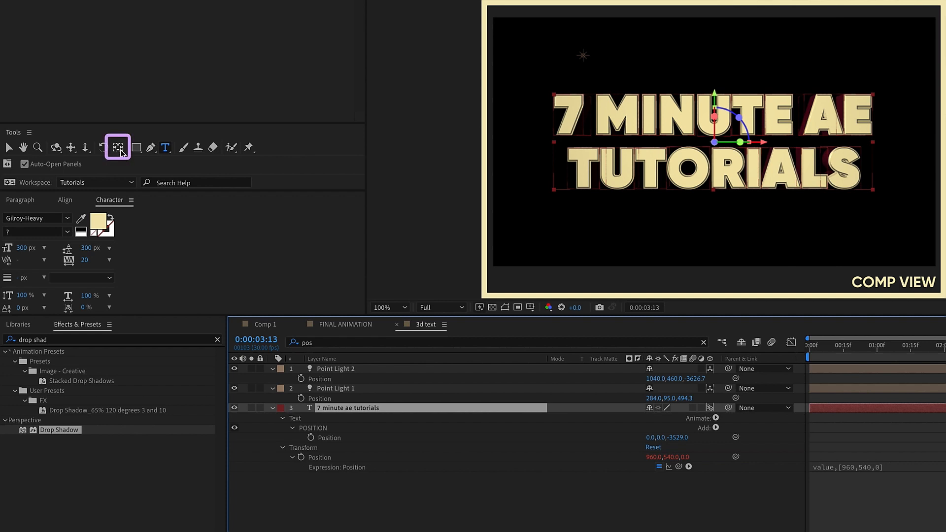
{"action": "left_click", "coordinate": [118, 146]}
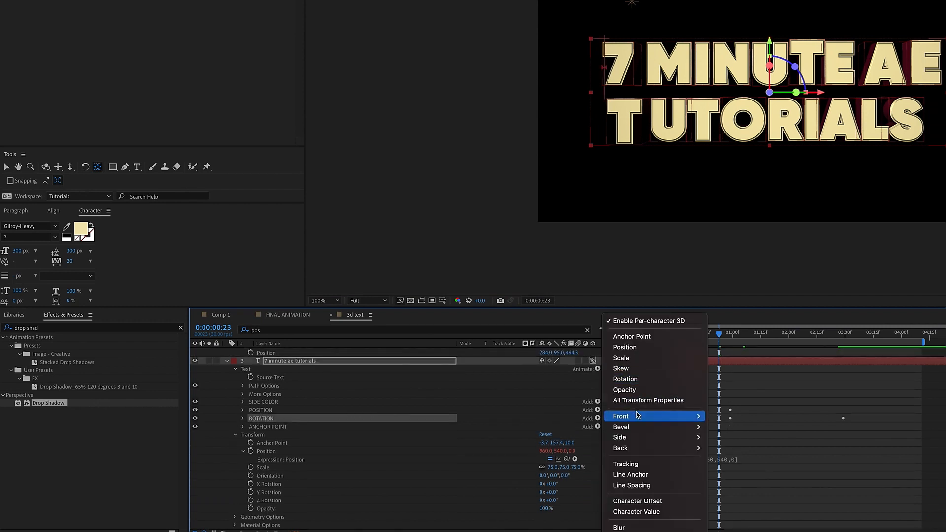
{"action": "mouse_move", "coordinate": [638, 416]}
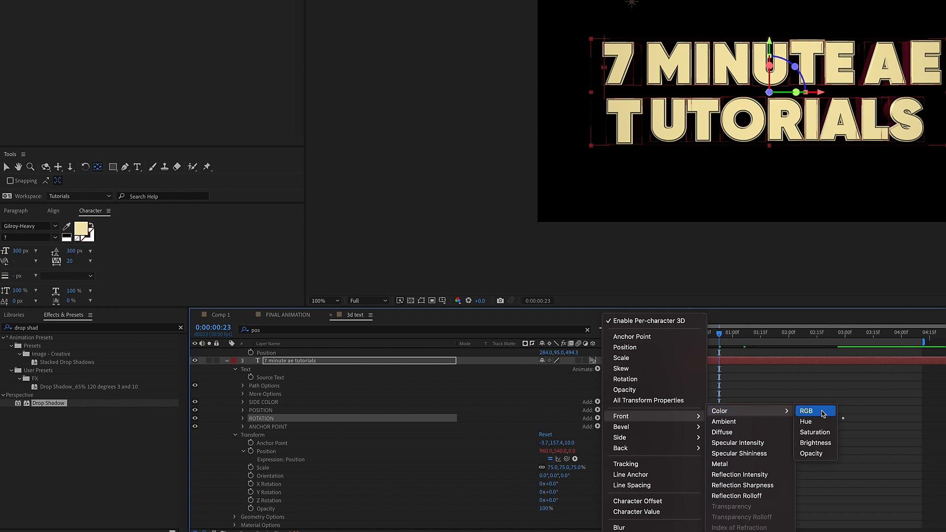
- Add cream Front and Bevel Color properties to ROTATION and set the fill to cyan
{"action": "left_click", "coordinate": [806, 411]}
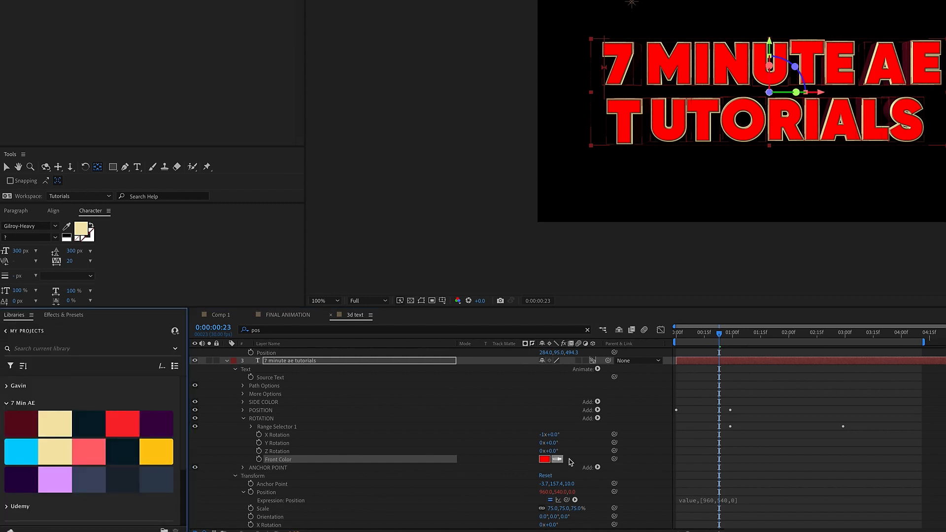
{"action": "left_click", "coordinate": [542, 459]}
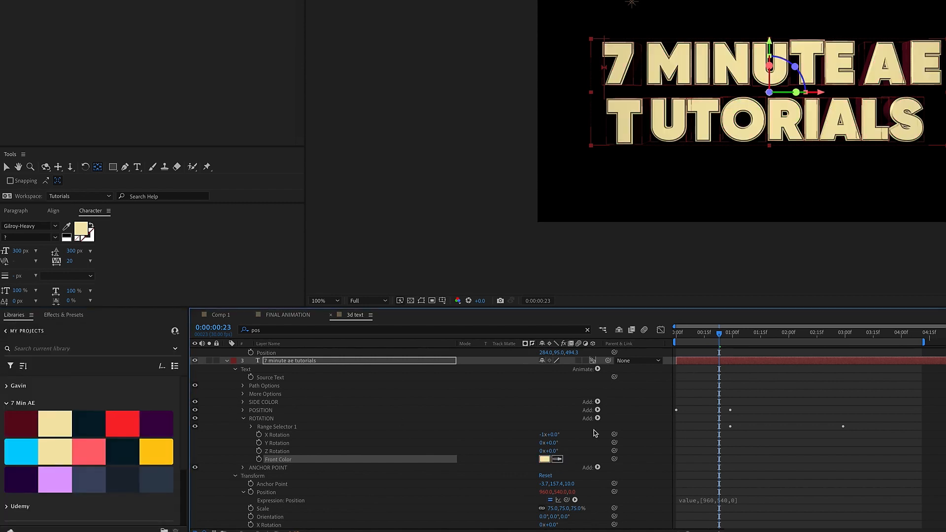
{"action": "left_click", "coordinate": [598, 410]}
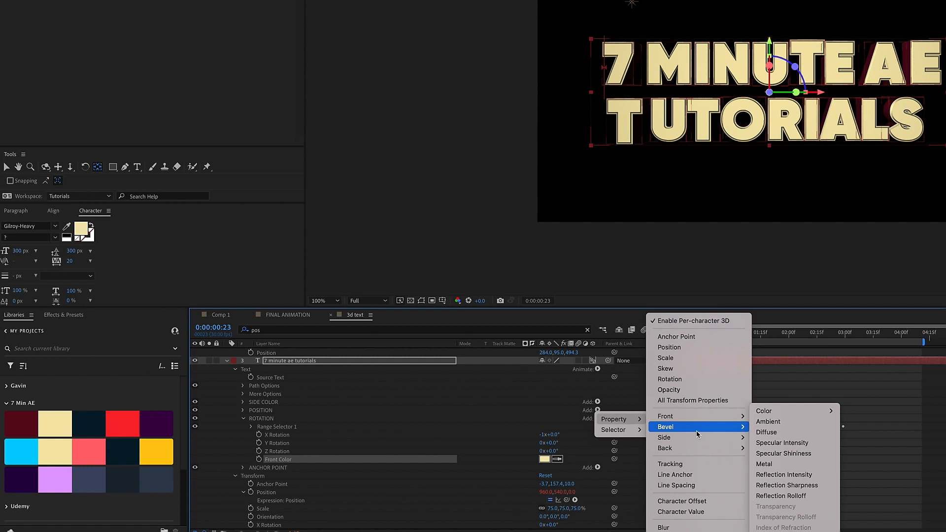
{"action": "mouse_move", "coordinate": [784, 411]}
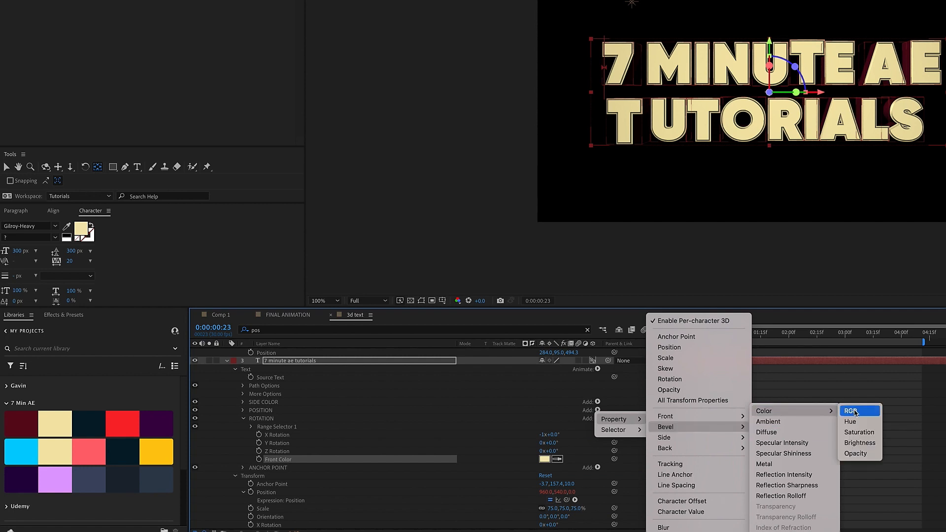
{"action": "left_click", "coordinate": [859, 410]}
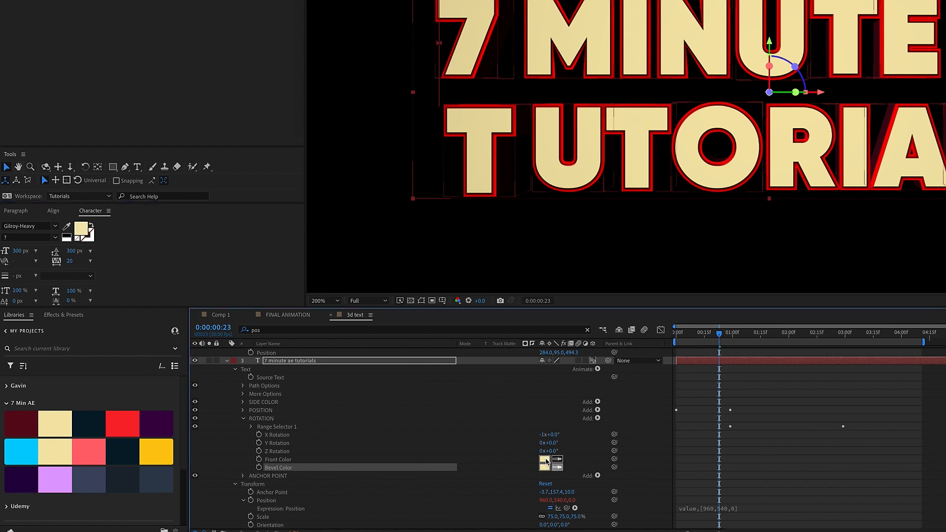
{"action": "left_click", "coordinate": [848, 335]}
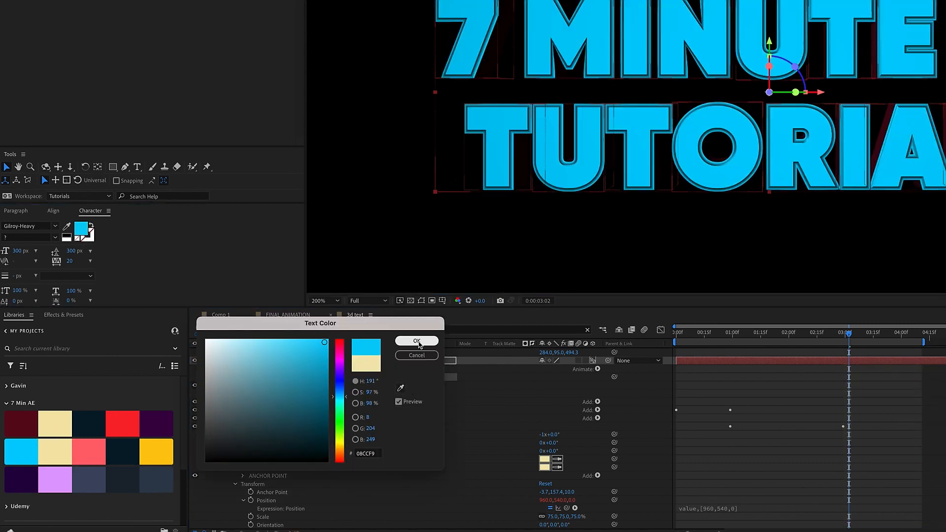
{"action": "left_click", "coordinate": [417, 341]}
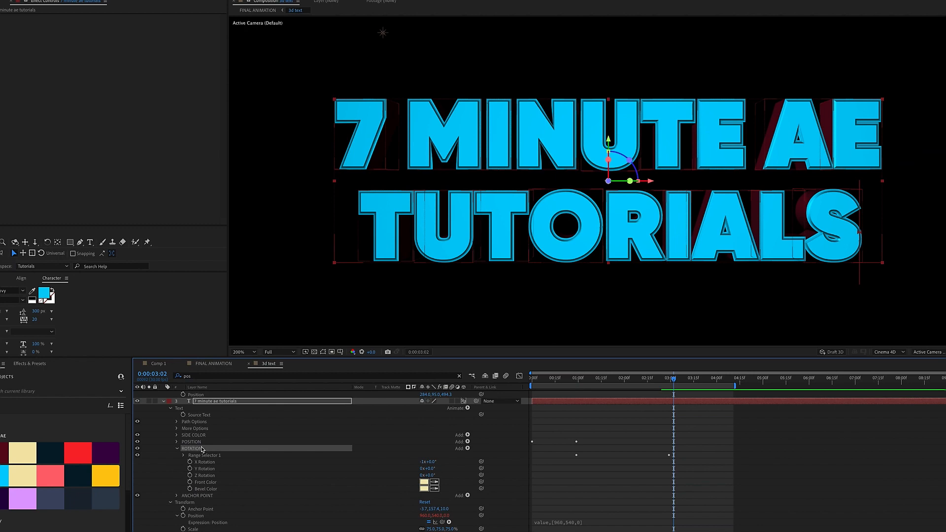
- Move the playhead back to about 0:19 and set preview resolution to Quarter
{"action": "left_click", "coordinate": [276, 352]}
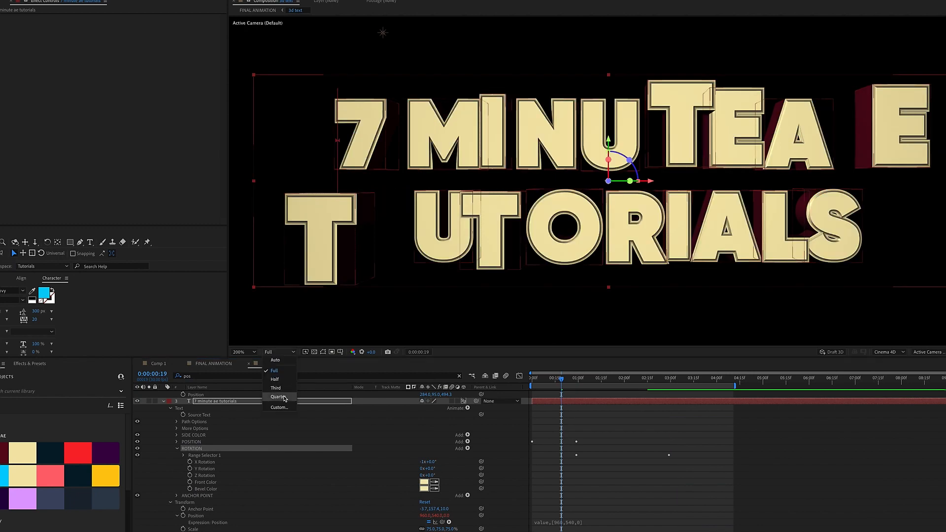
{"action": "left_click", "coordinate": [279, 396]}
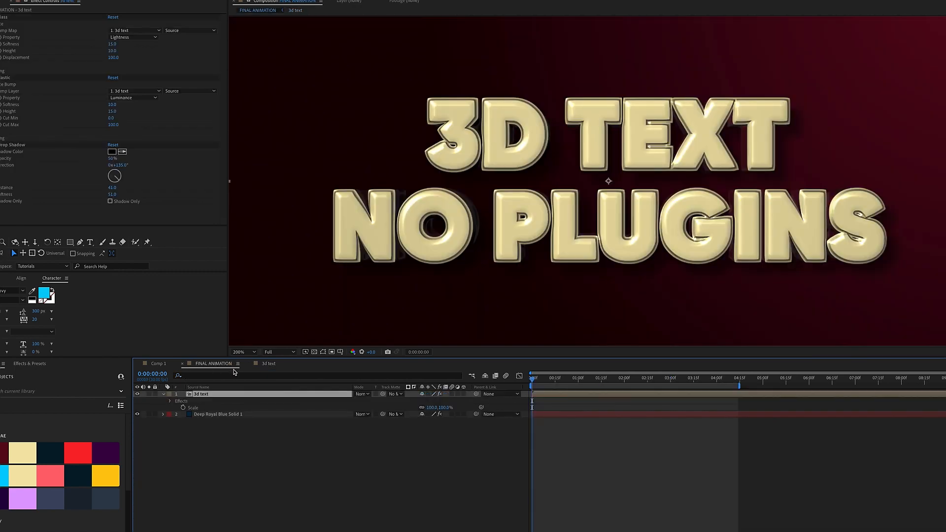
- Set FINAL ANIMATION's 3D renderer to Cinema 4D in Composition Settings
{"action": "key", "text": "Cmd+K"}
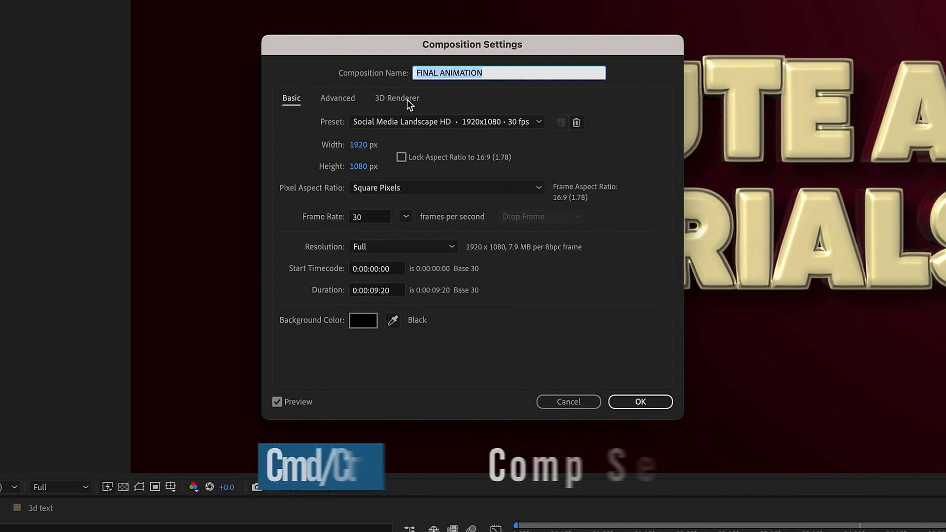
{"action": "left_click", "coordinate": [396, 98]}
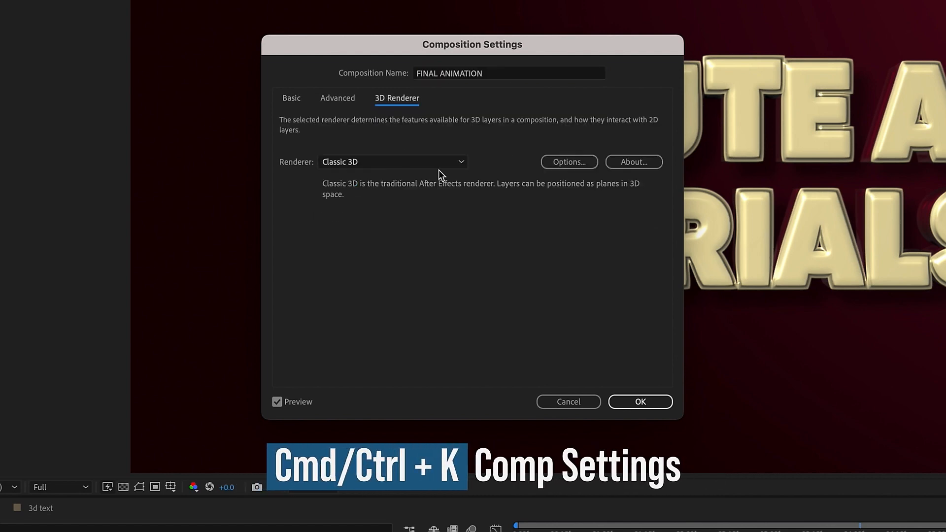
{"action": "left_click", "coordinate": [392, 161]}
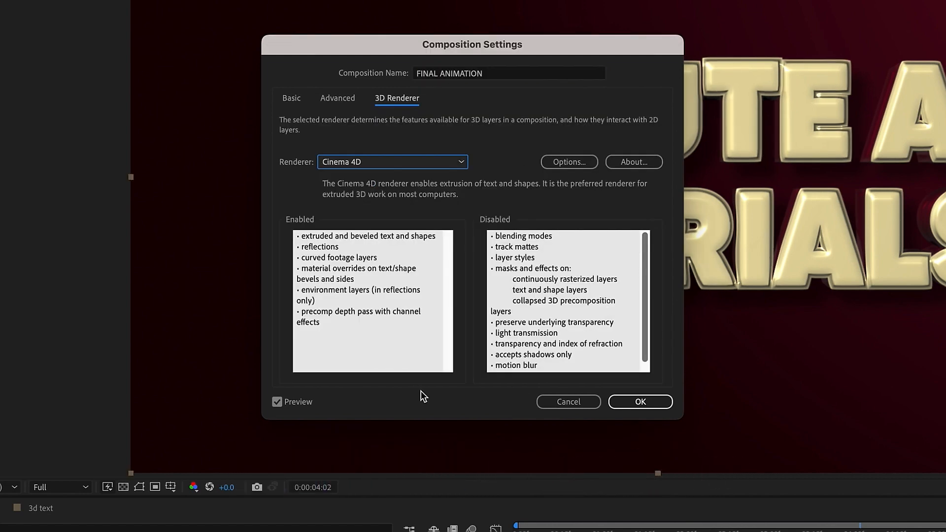
{"action": "mouse_move", "coordinate": [428, 443]}
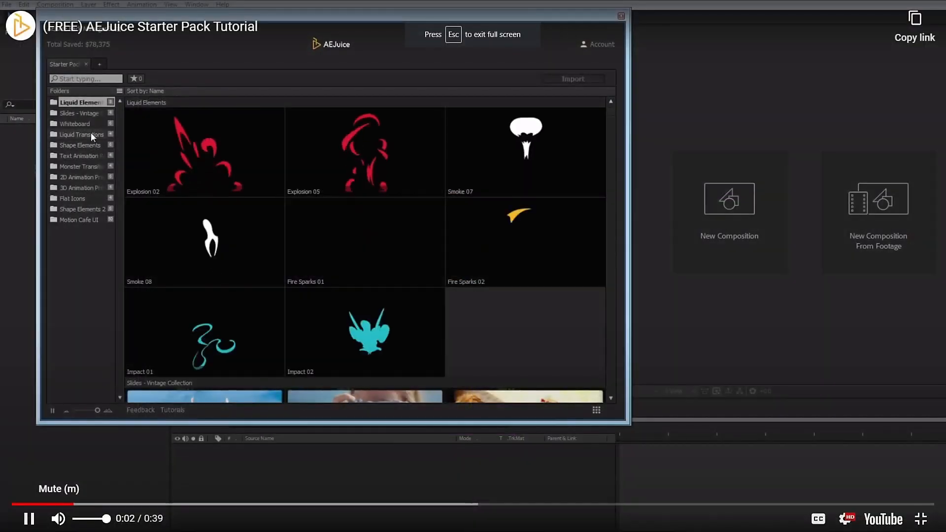
- Browse the Slides - Vintage, Text Animation Presets and Sound Effects packs in Pack Manager
{"action": "left_click", "coordinate": [77, 113]}
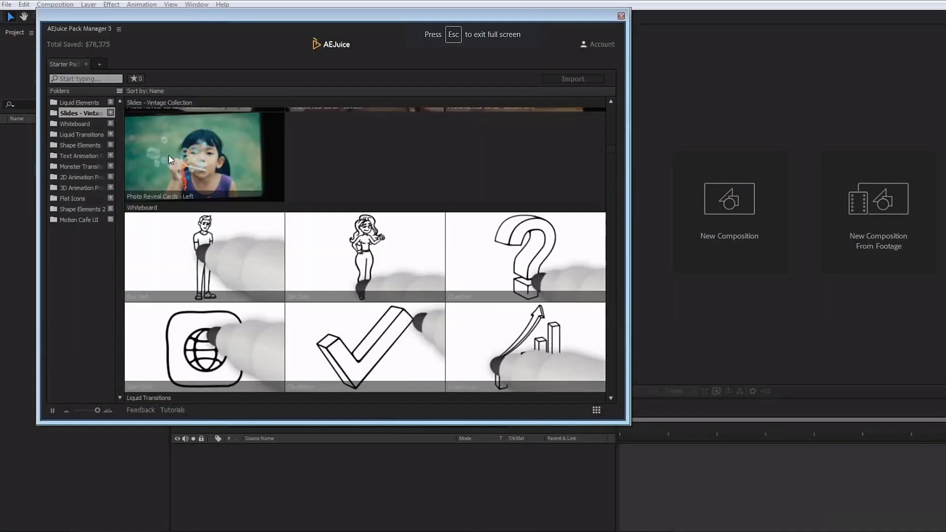
{"action": "left_click", "coordinate": [80, 156]}
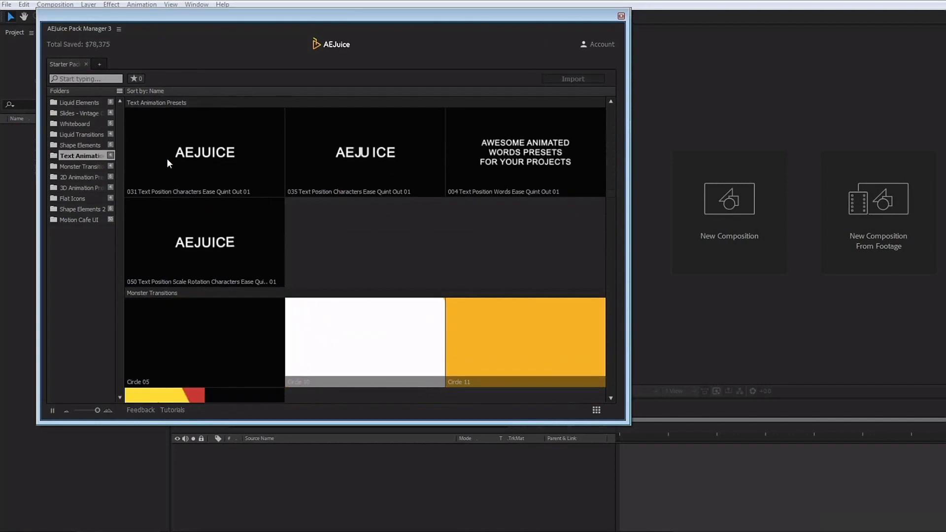
{"action": "left_click", "coordinate": [75, 198]}
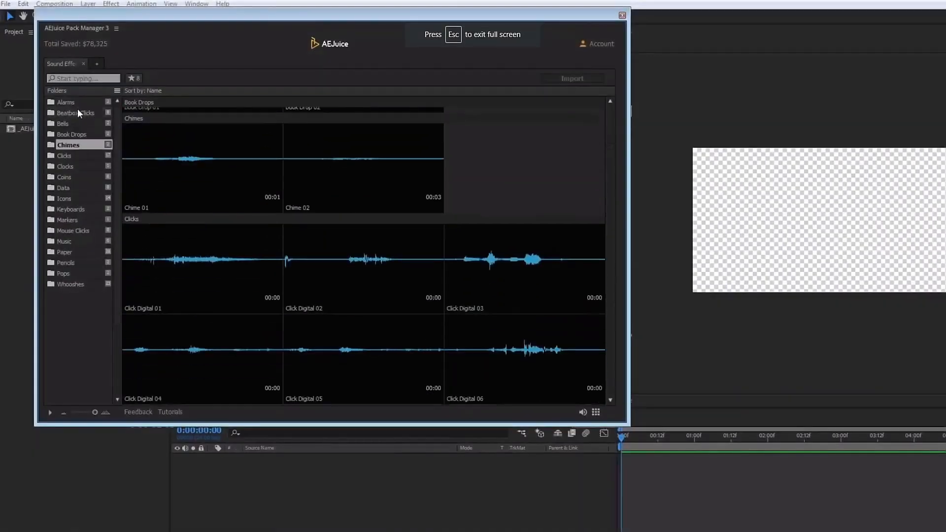
{"action": "left_click", "coordinate": [63, 188]}
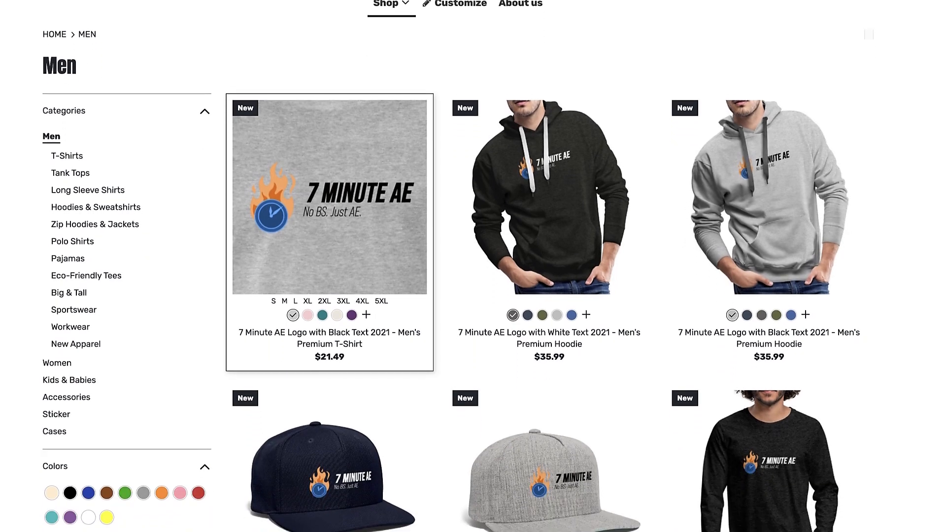
- Scroll down the Men listing to the caps' size filters and colour options
{"action": "scroll", "scroll_direction": "down", "scroll_amount": 3}
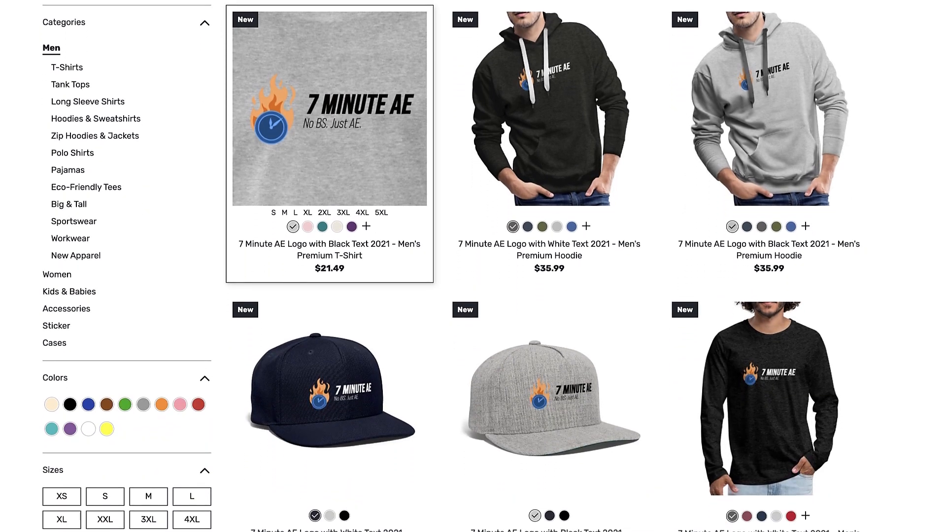